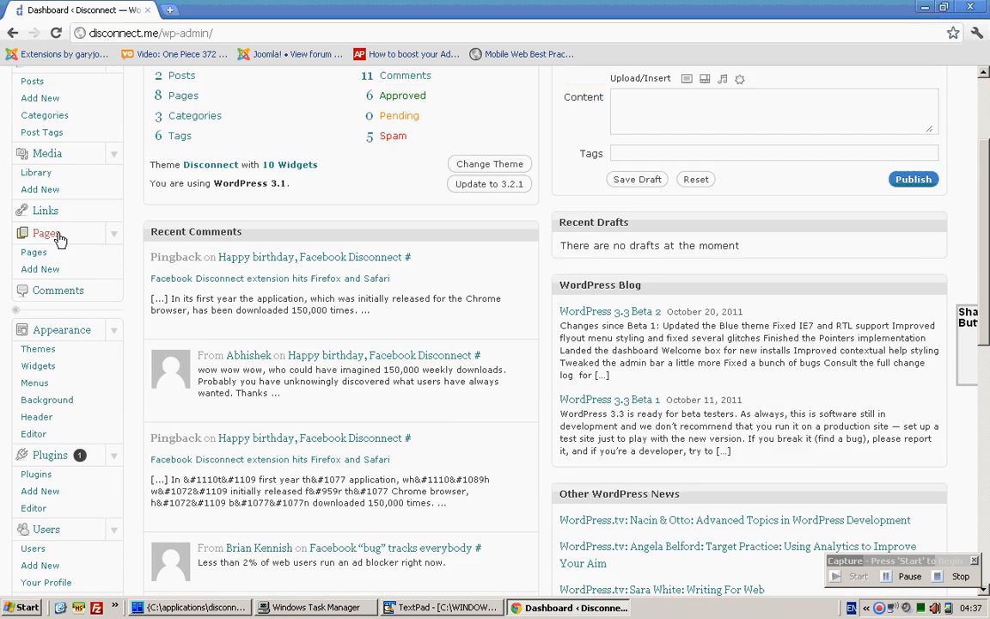
# - Go to WPSQT > Surveys and start a new survey with Add New Survey
pyautogui.scroll(-3)
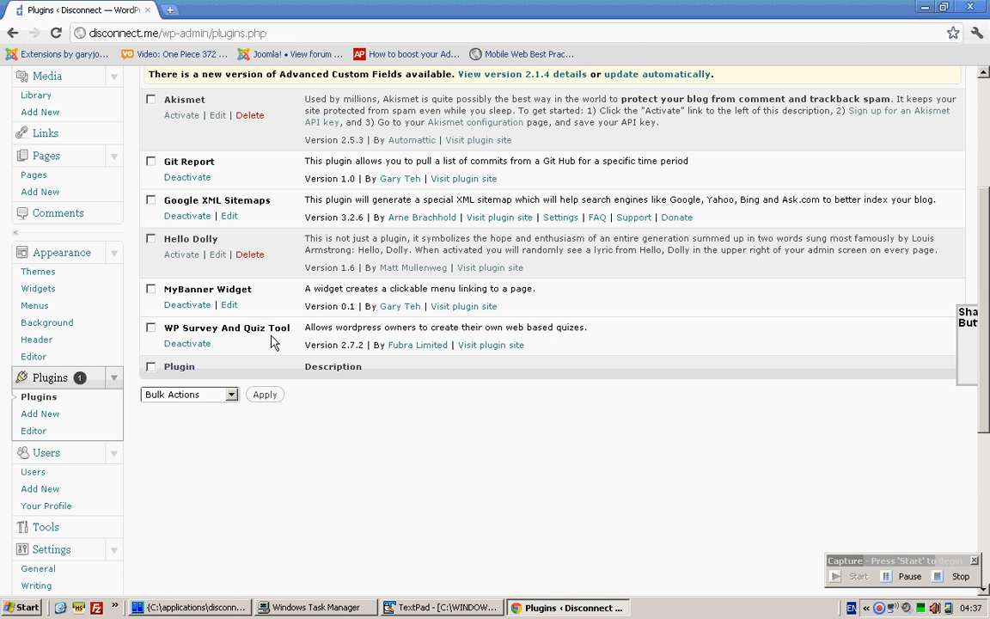
pyautogui.moveTo(298, 334)
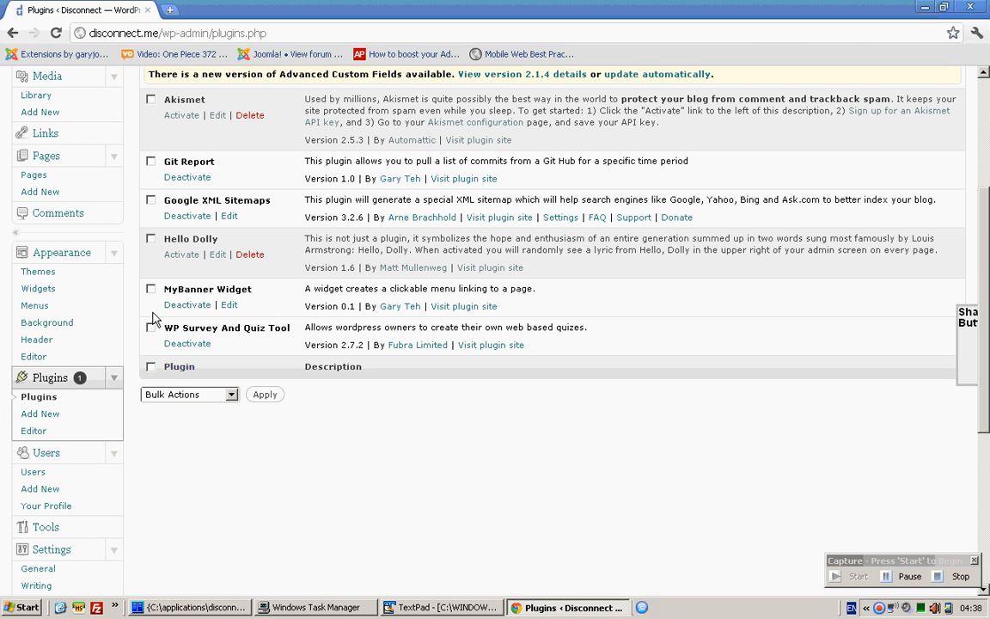
pyautogui.scroll(3)
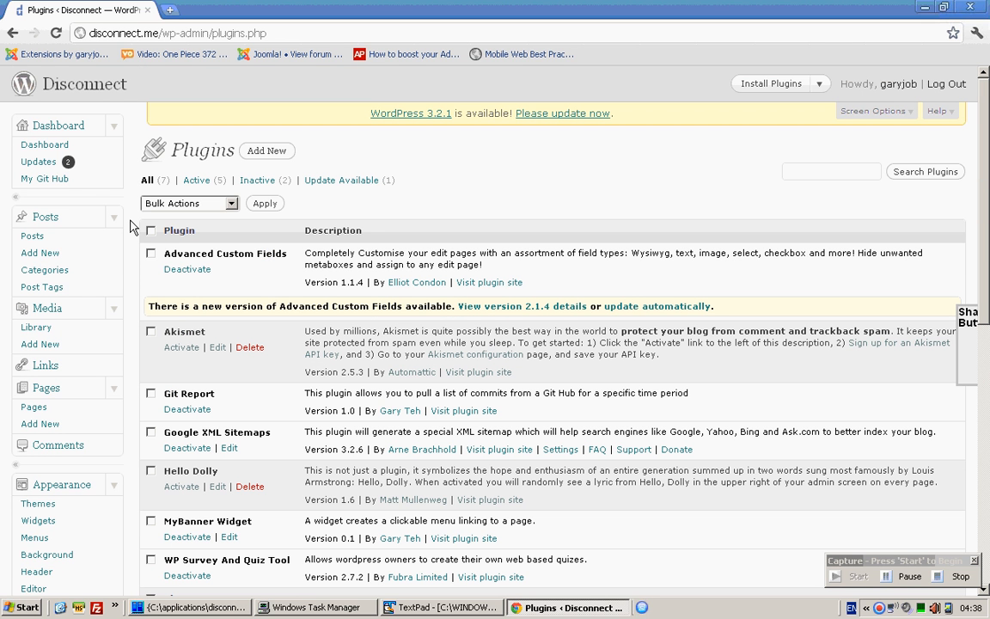
pyautogui.scroll(-3)
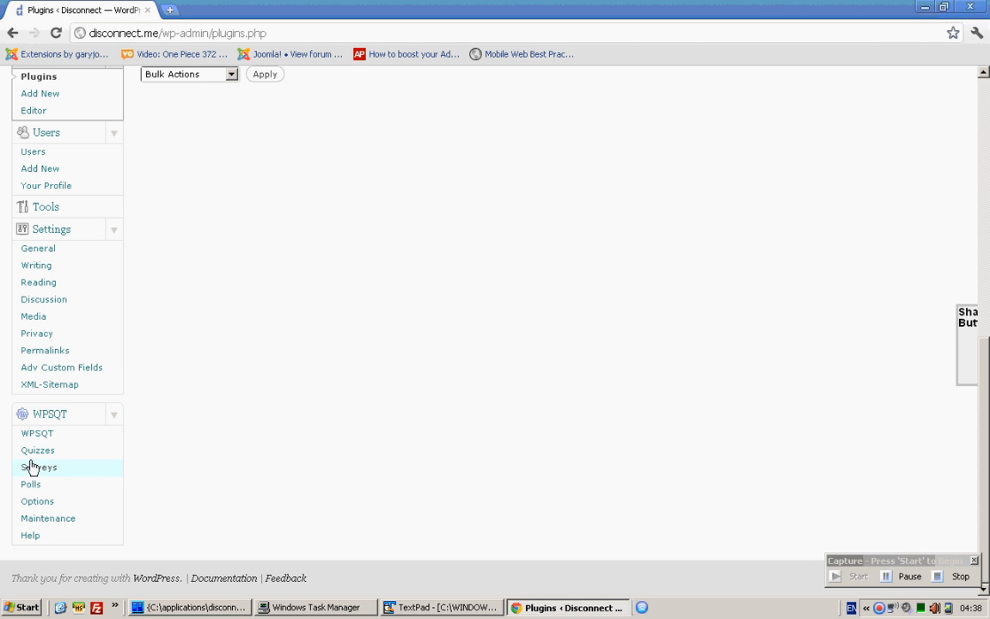
pyautogui.click(39, 467)
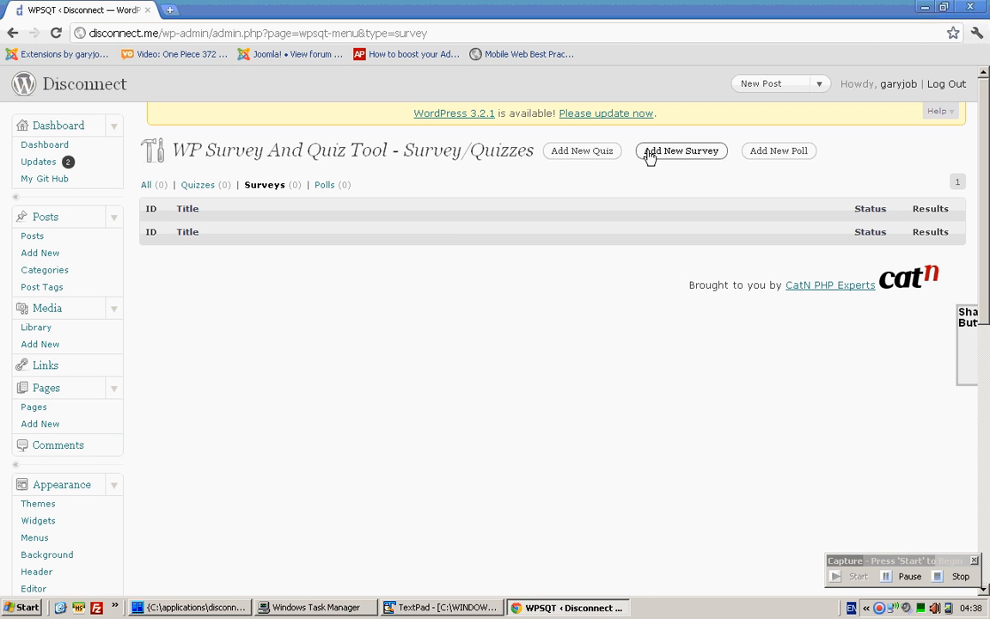
pyautogui.click(681, 151)
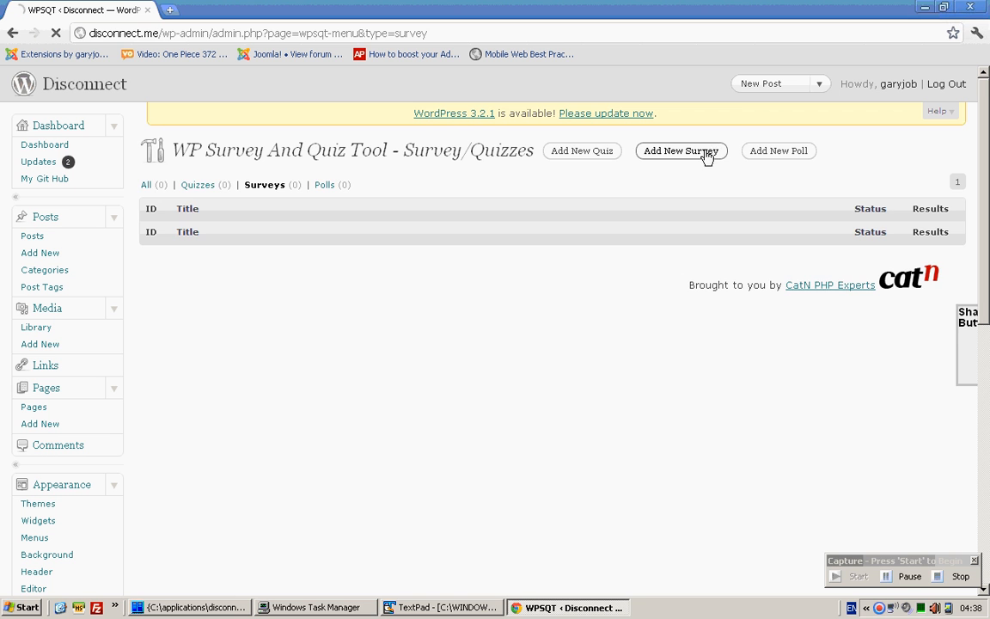
pyautogui.click(681, 150)
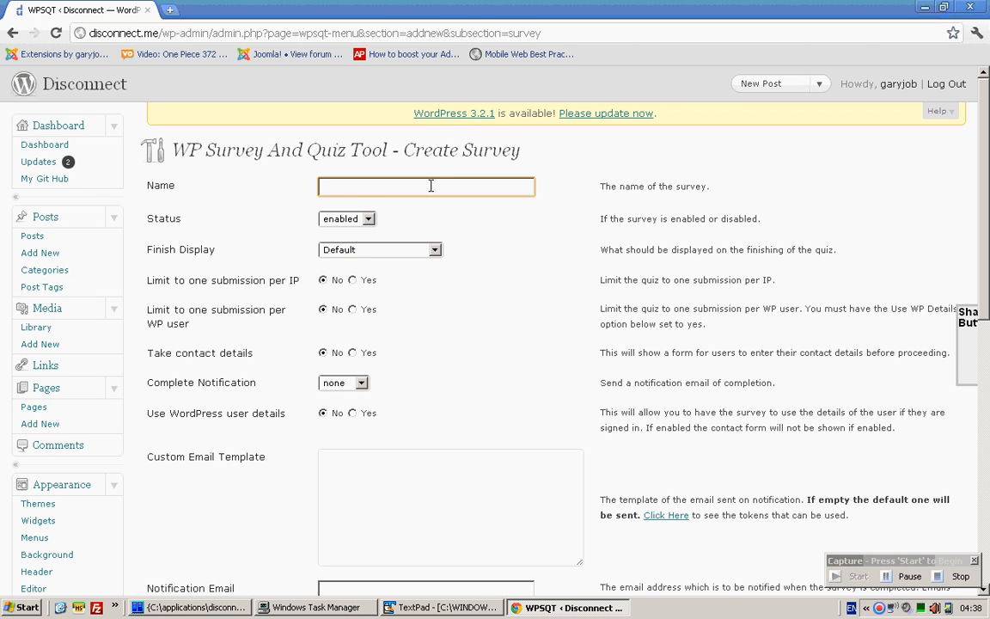
# - Name the survey 'My Survey Questions', enter a notification email (casey), and save it
pyautogui.write('Questions')
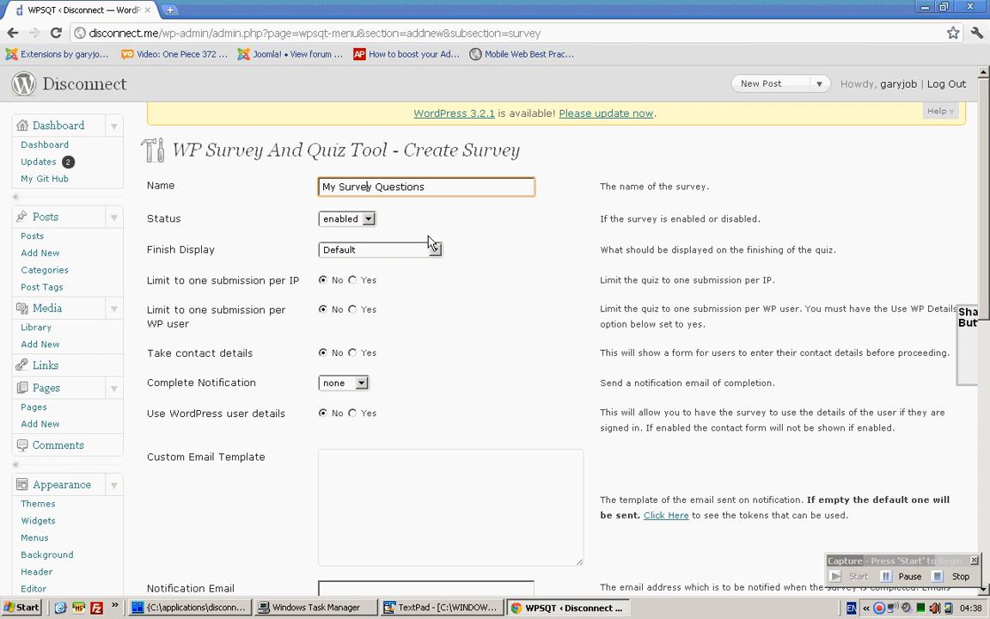
pyautogui.scroll(-3)
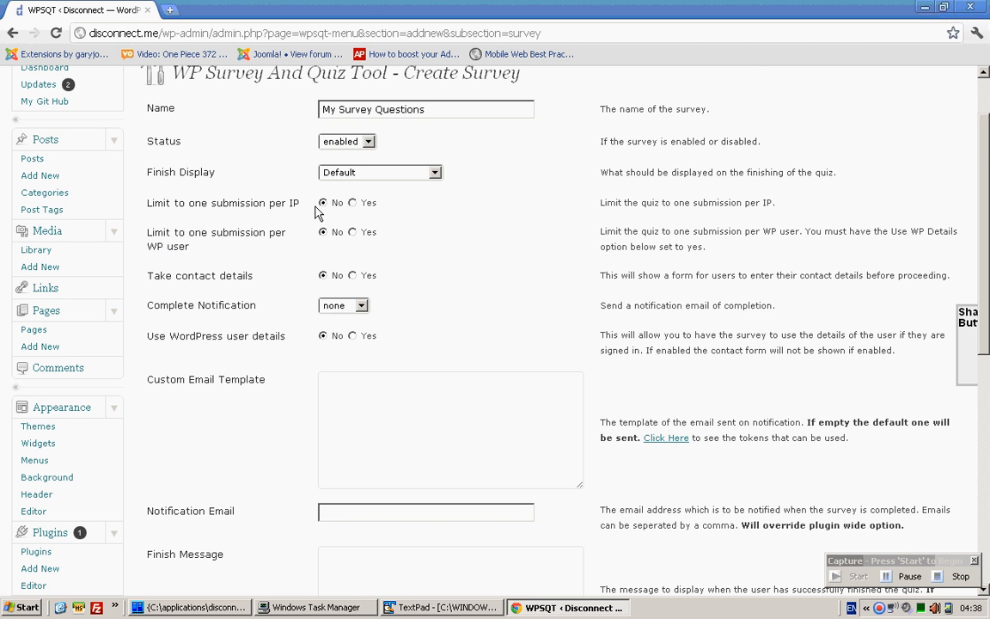
pyautogui.scroll(-3)
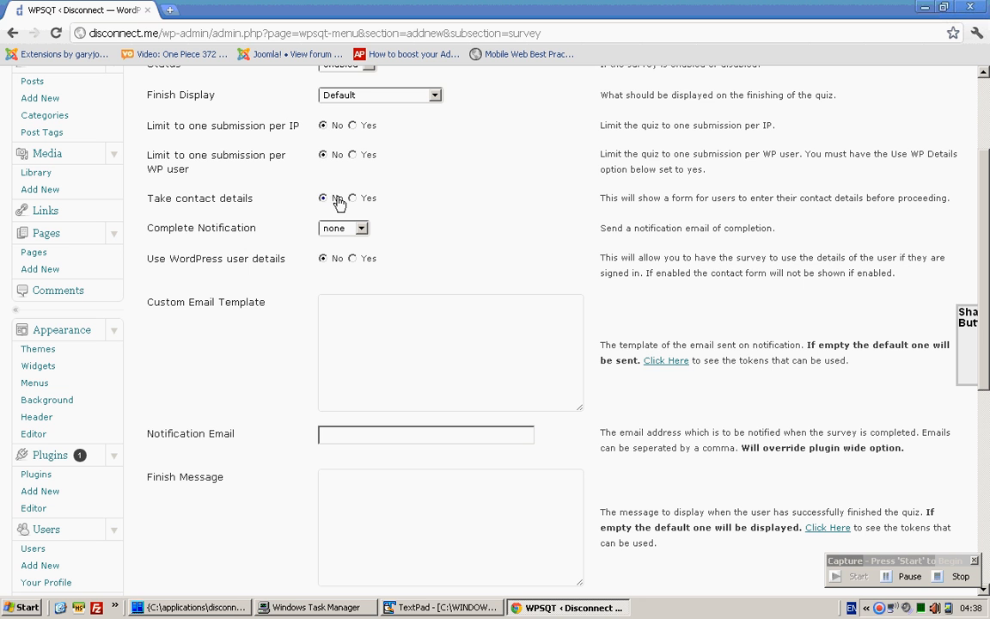
pyautogui.moveTo(288, 227)
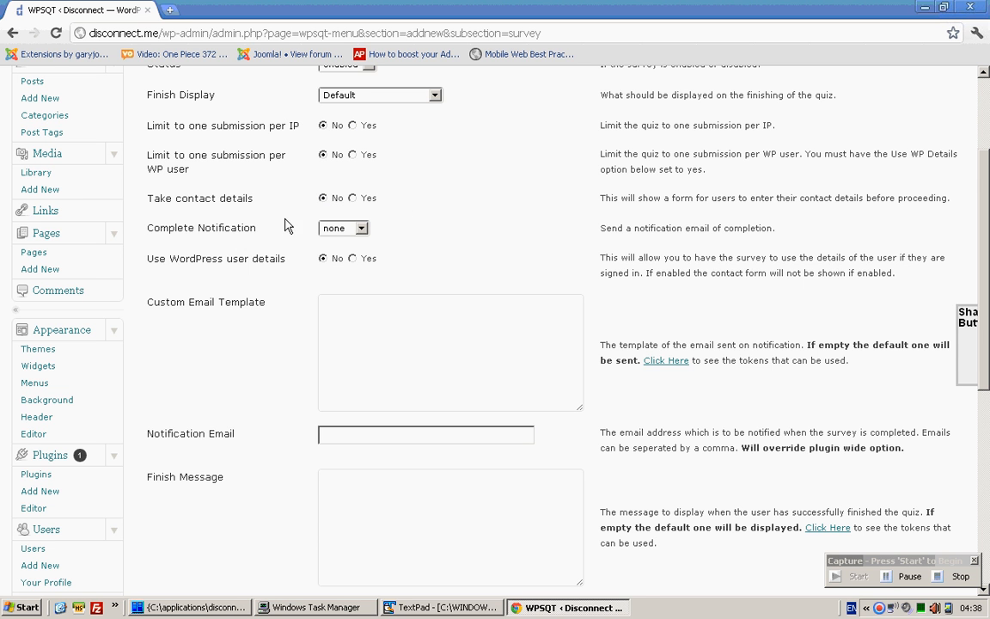
pyautogui.scroll(-3)
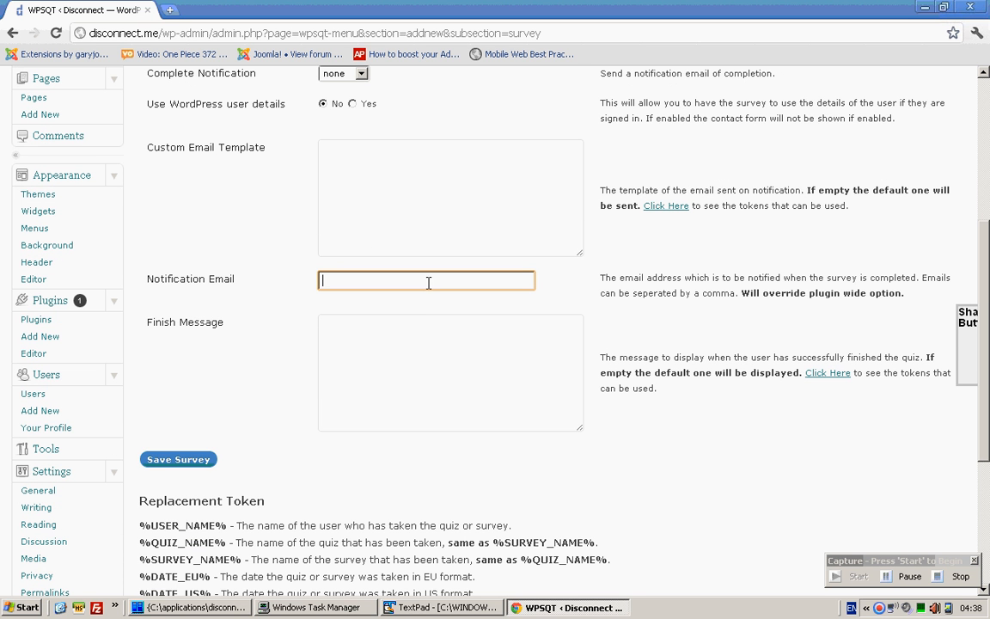
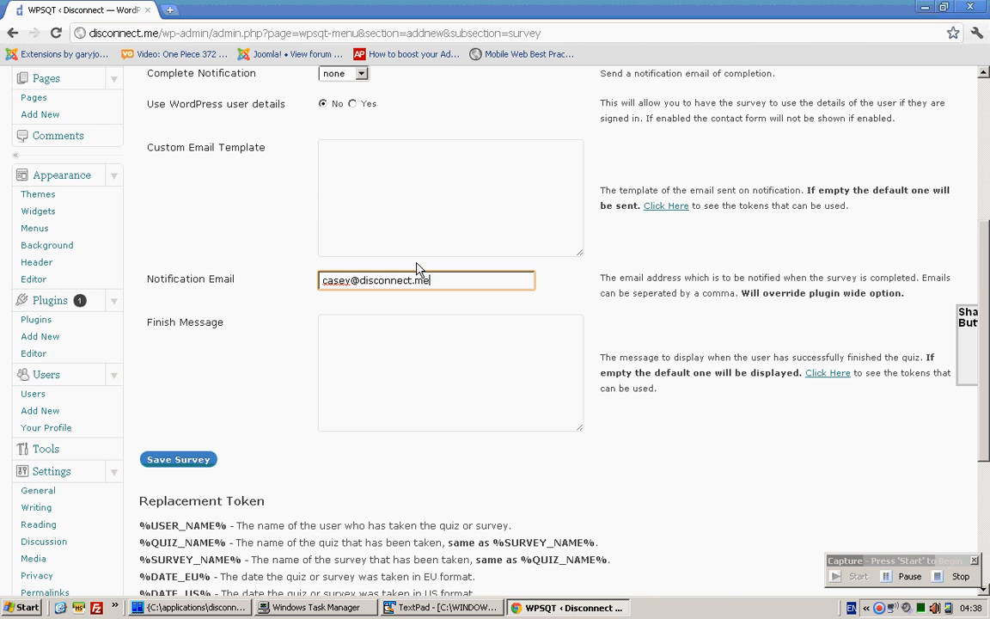
pyautogui.scroll(-3)
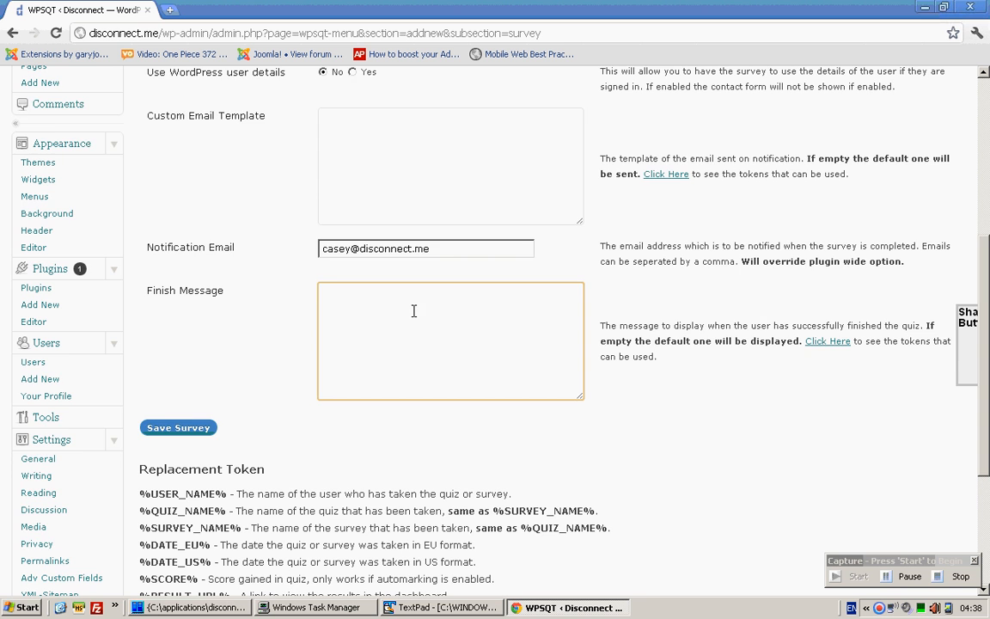
pyautogui.scroll(-3)
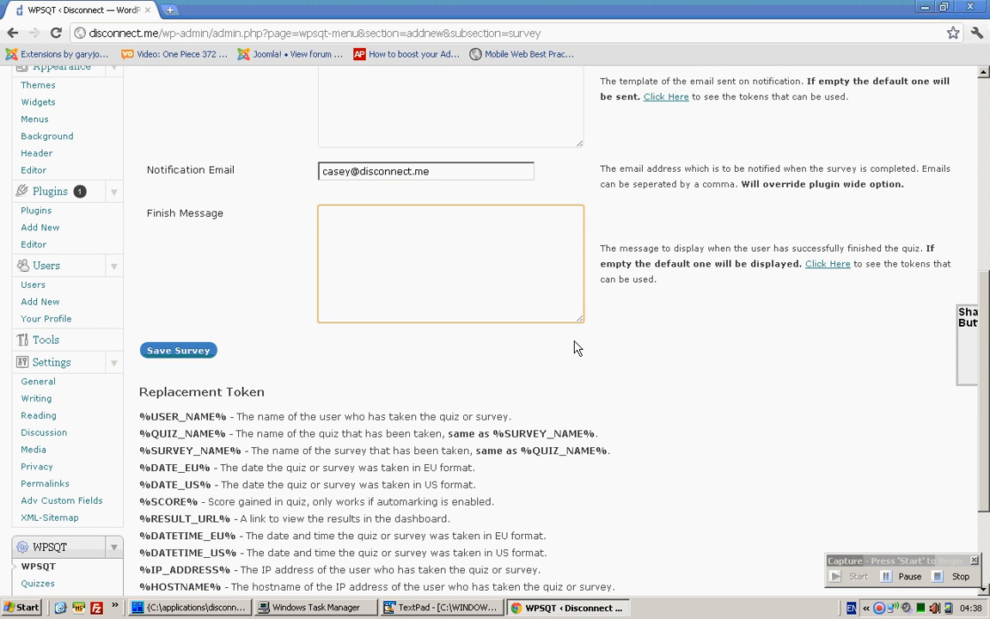
pyautogui.moveTo(206, 348)
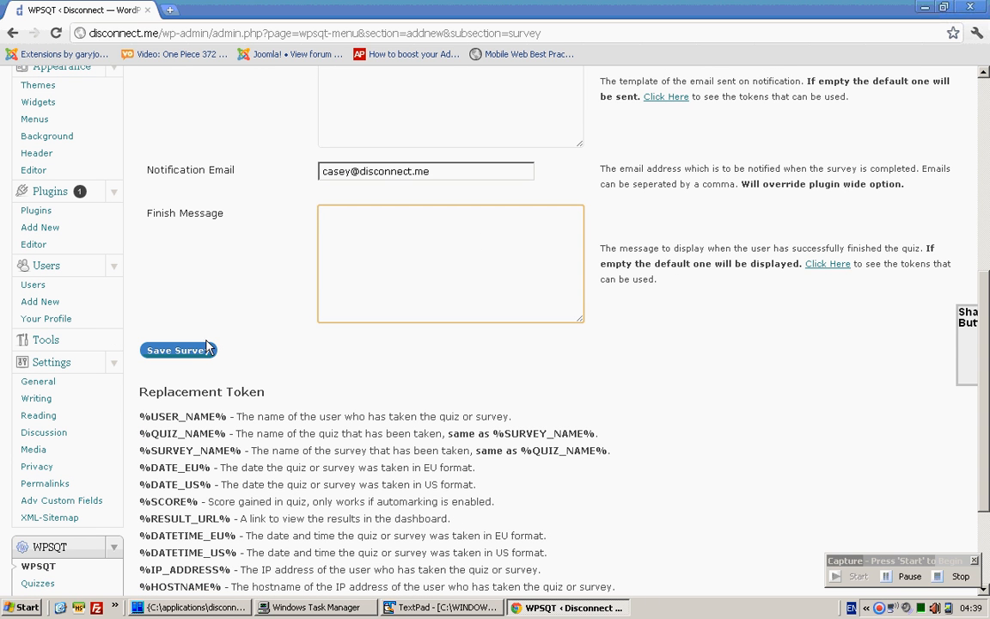
pyautogui.click(178, 350)
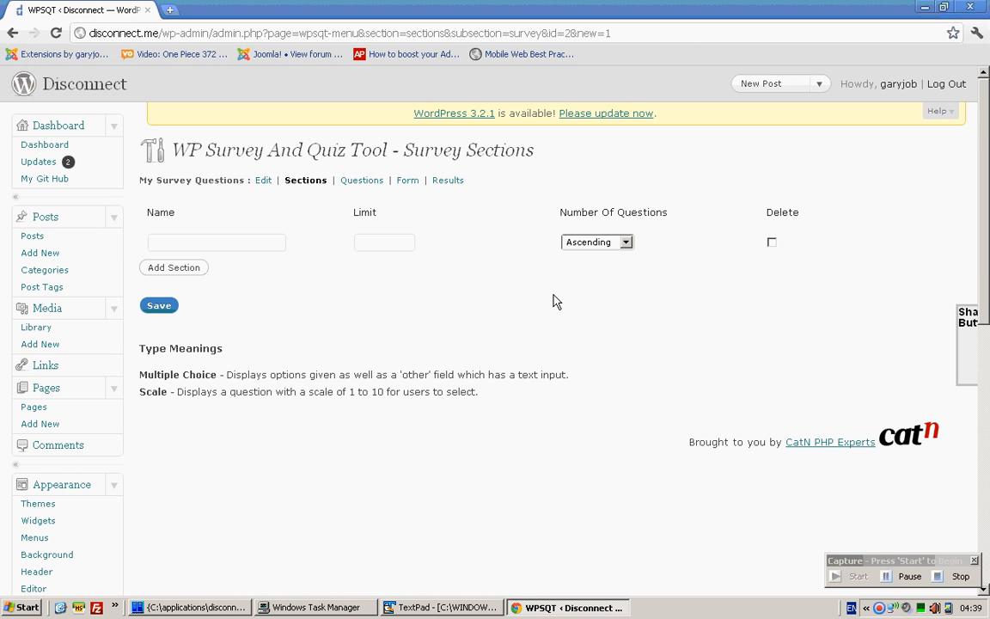
# - Name the first section 'Privacy Section of Survey' with a limit of 10
pyautogui.click(216, 241)
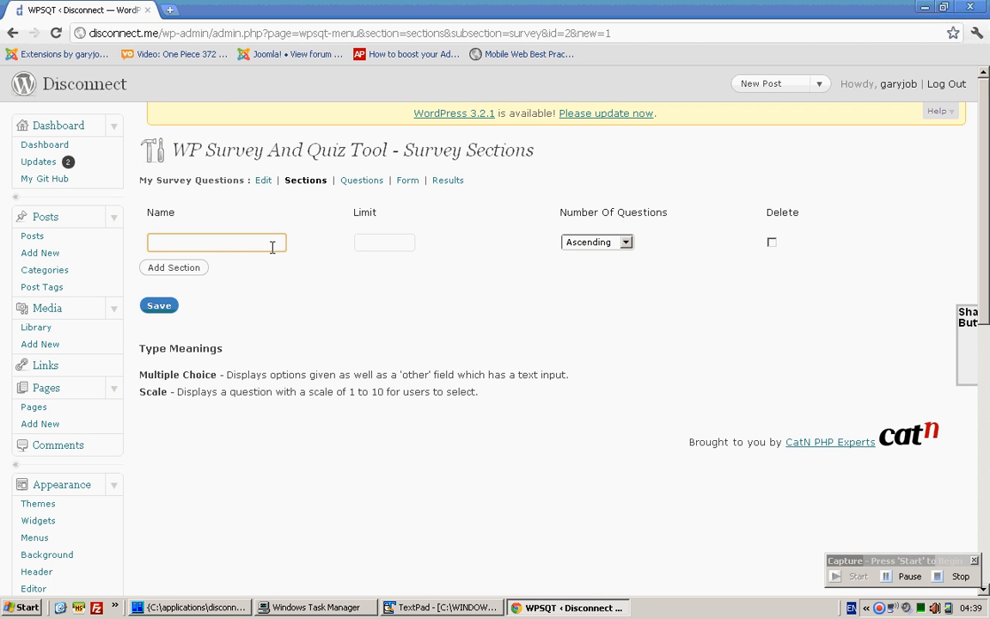
pyautogui.click(213, 242)
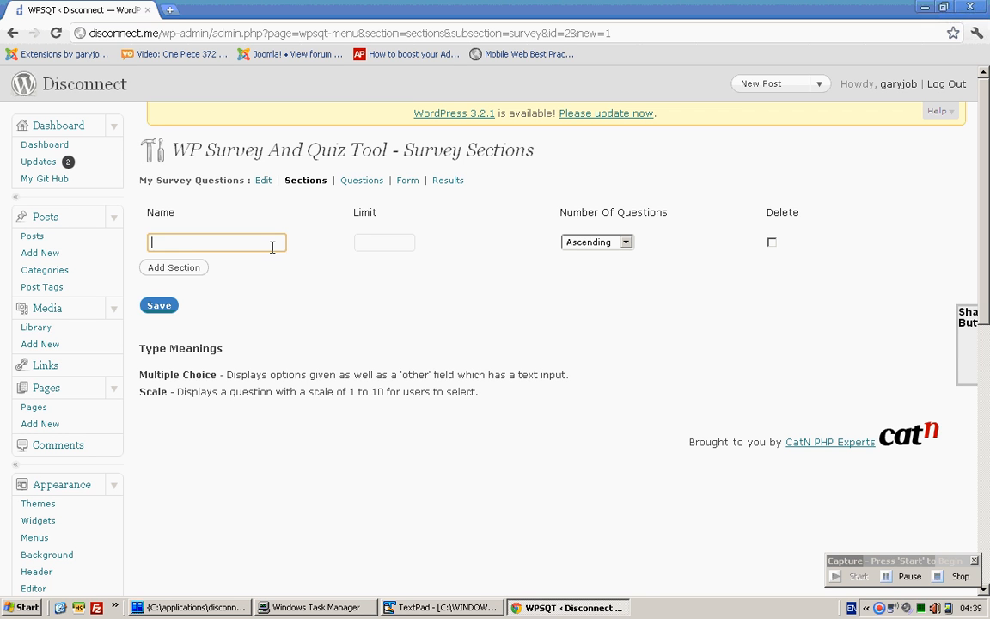
pyautogui.write('Privacy')
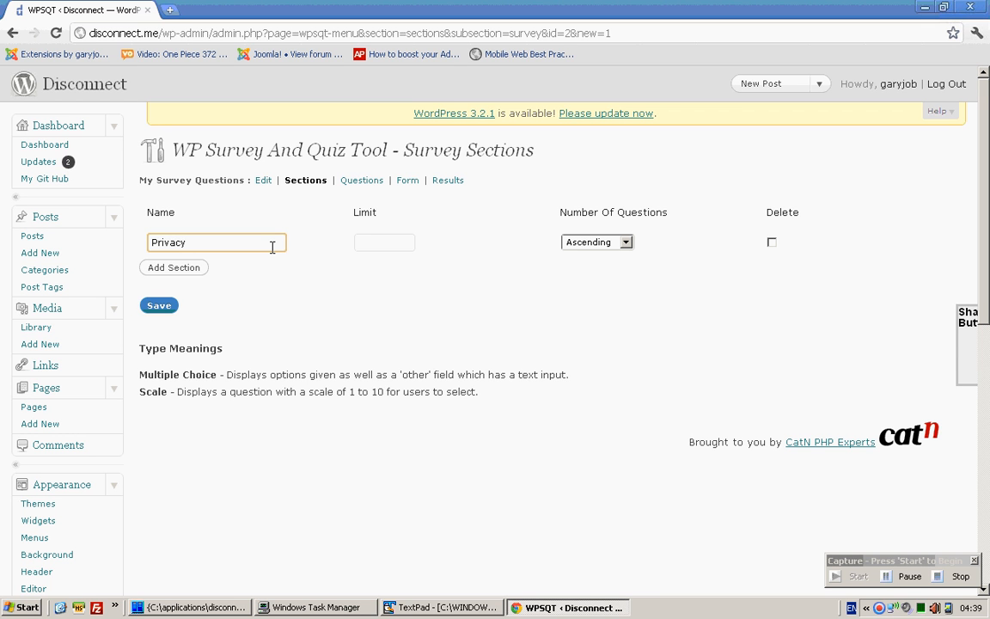
pyautogui.write('" "')
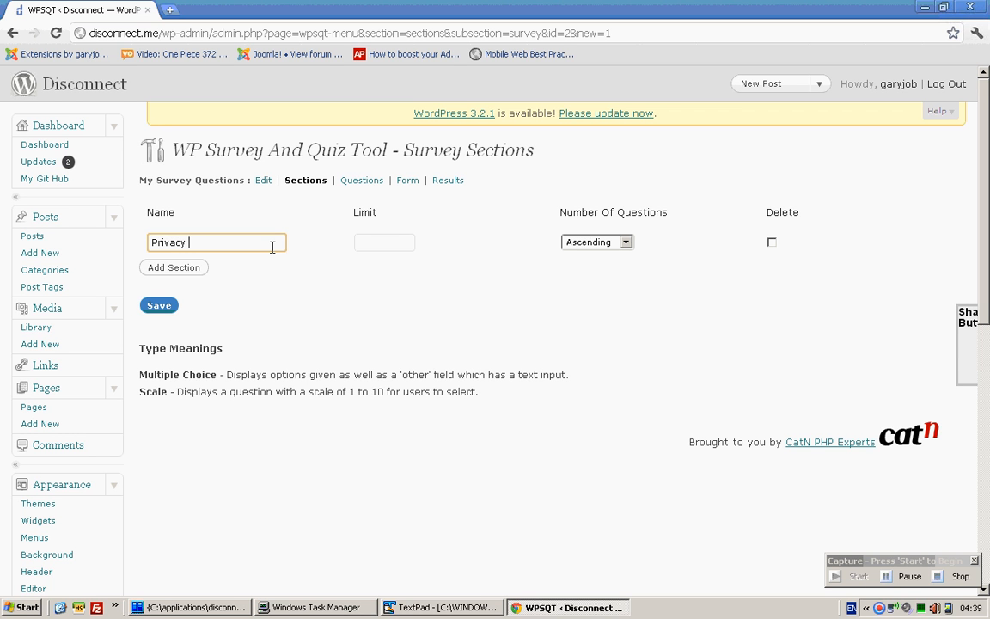
pyautogui.write('Section fo')
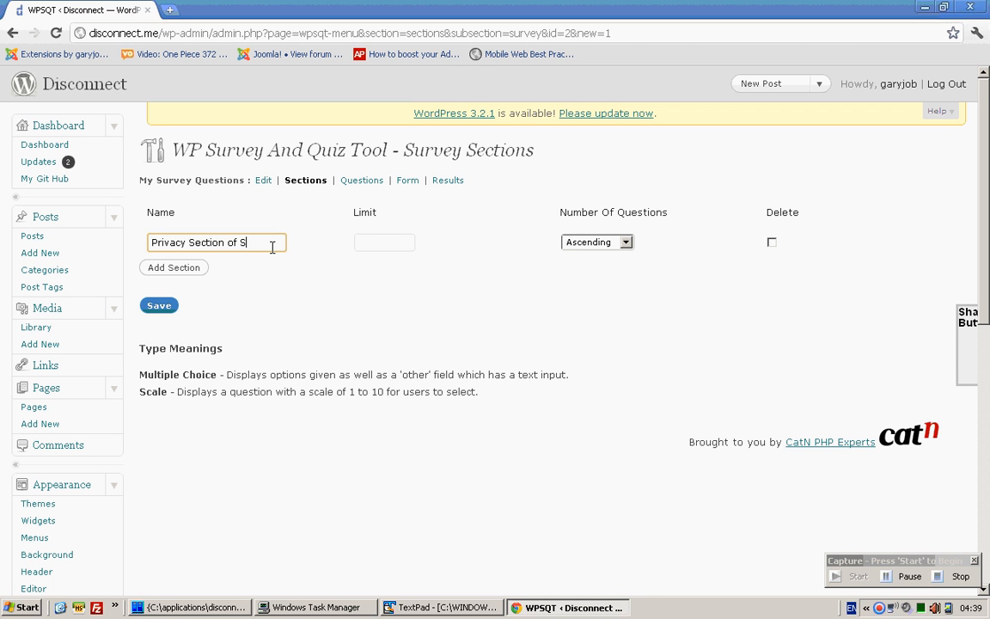
pyautogui.write('urvey')
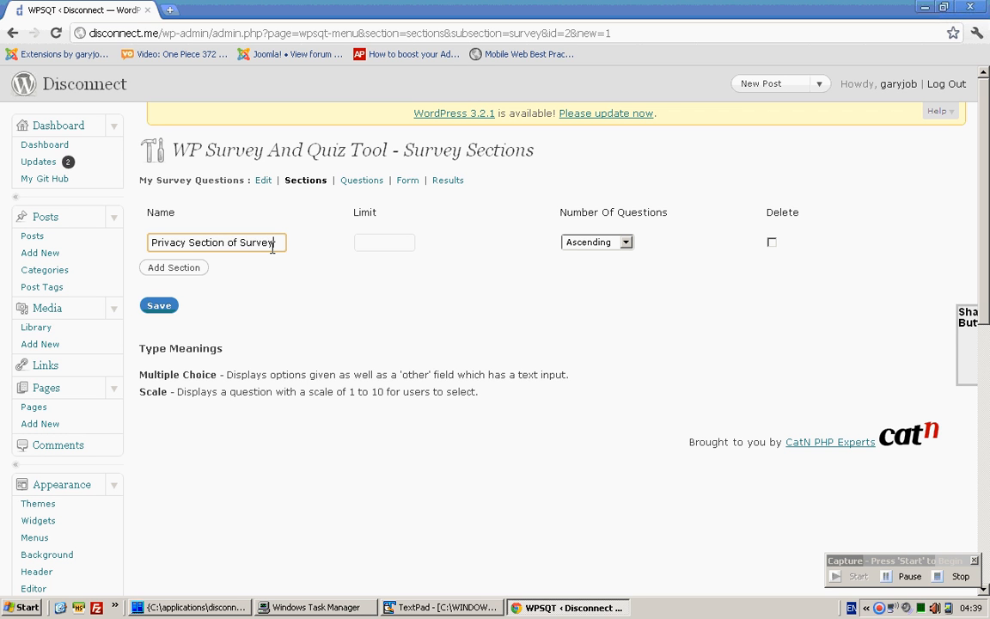
pyautogui.moveTo(235, 234)
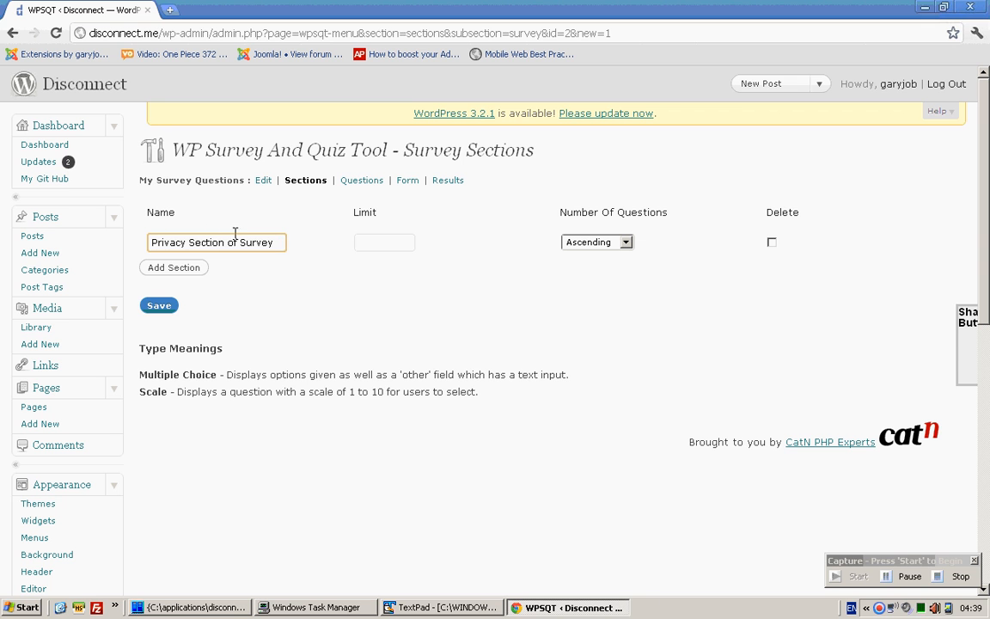
pyautogui.click(384, 241)
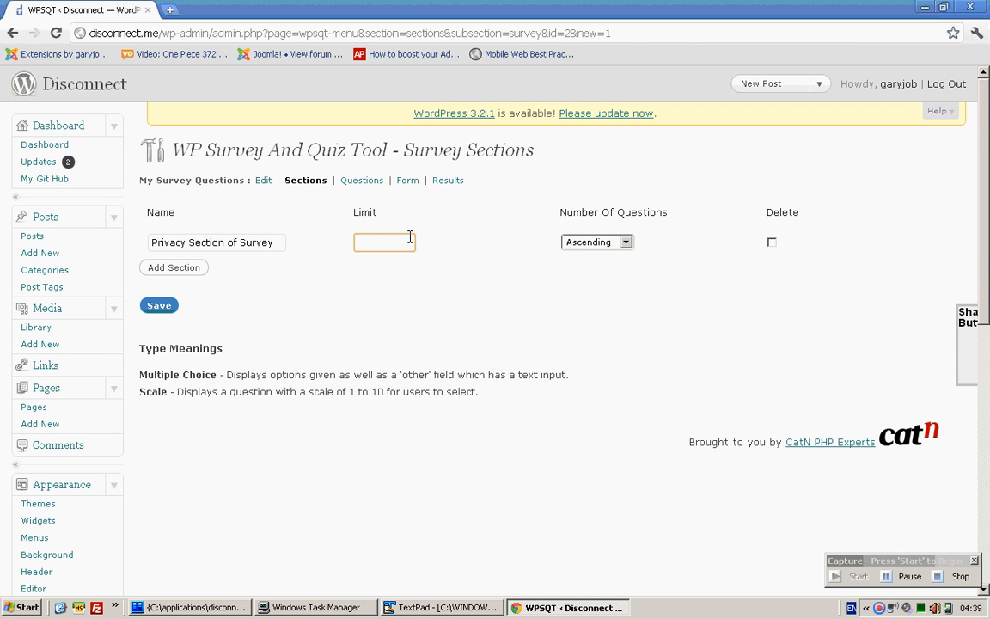
pyautogui.write('10')
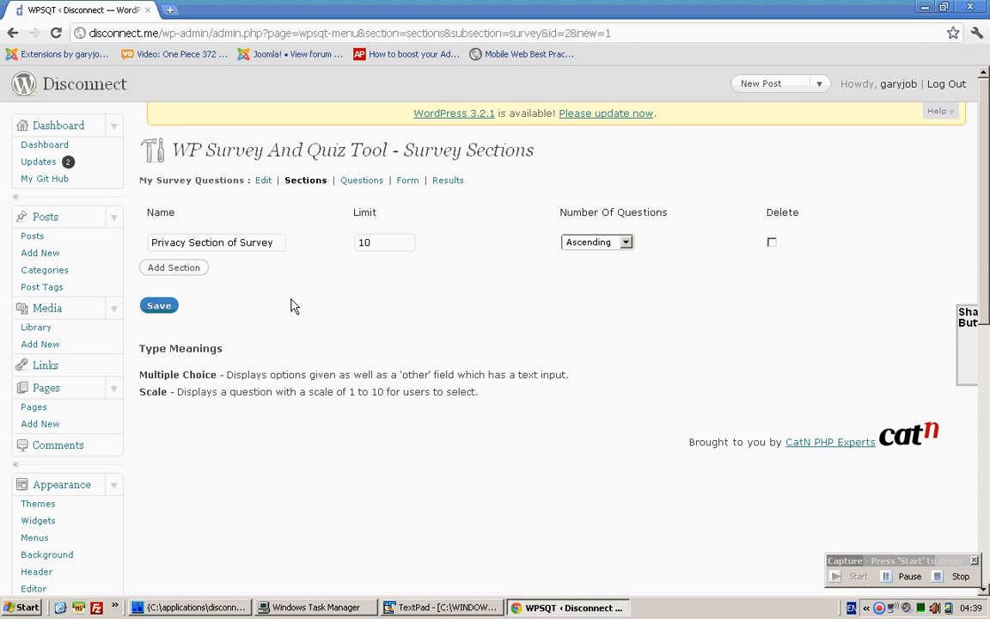
# - Add a Security Section of Survey limited to 10, save both sections, and open Questions
pyautogui.click(173, 267)
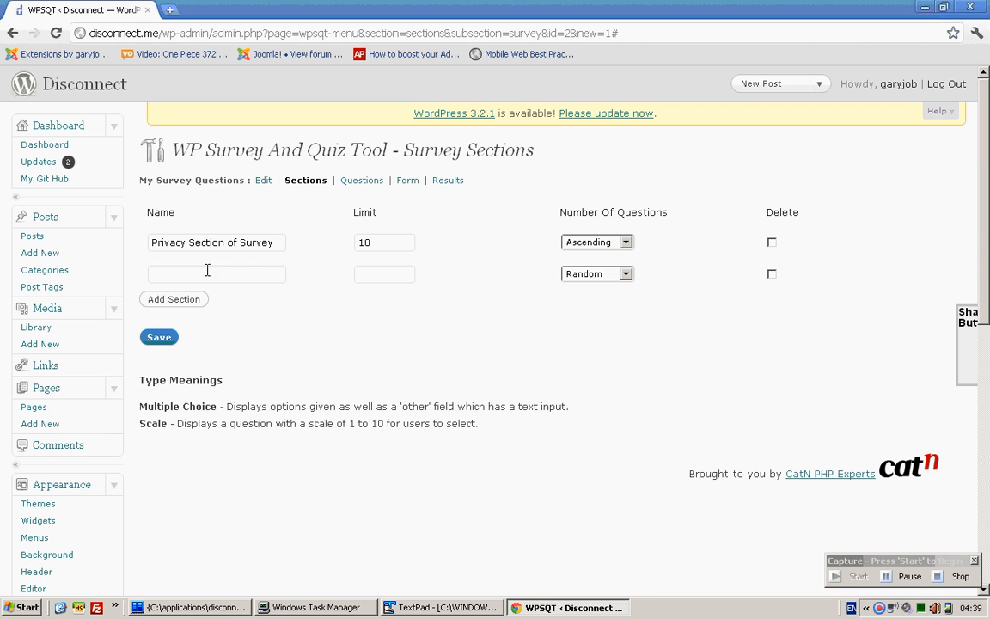
pyautogui.write('Security Section of Surv')
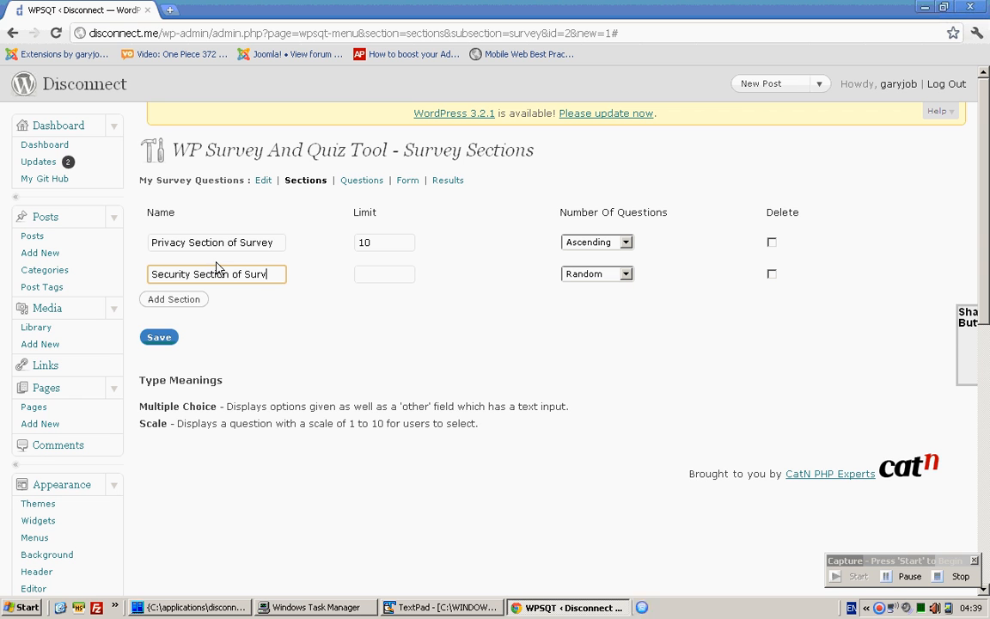
pyautogui.write('10')
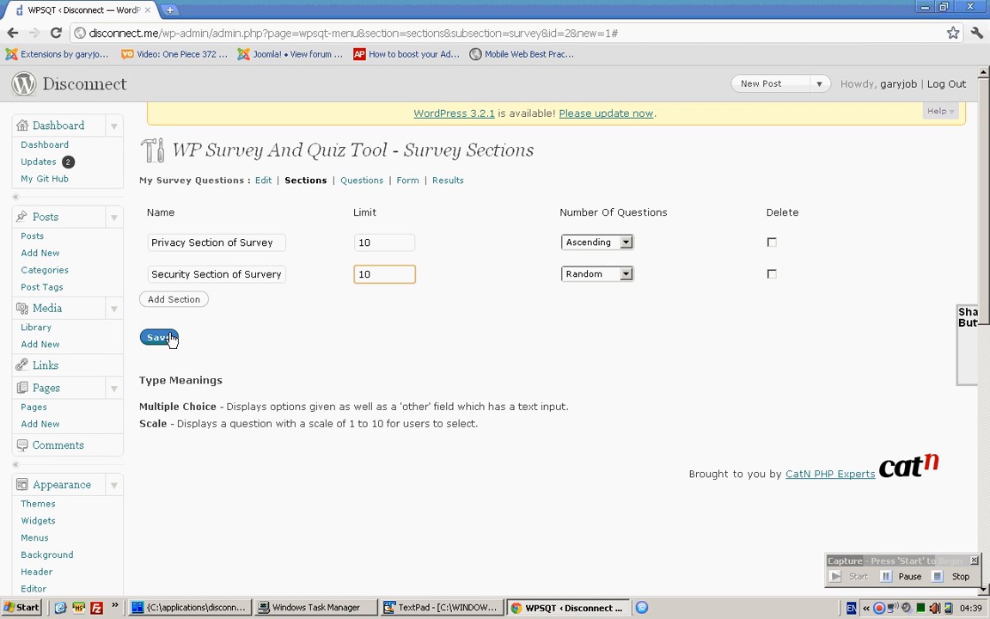
pyautogui.click(158, 337)
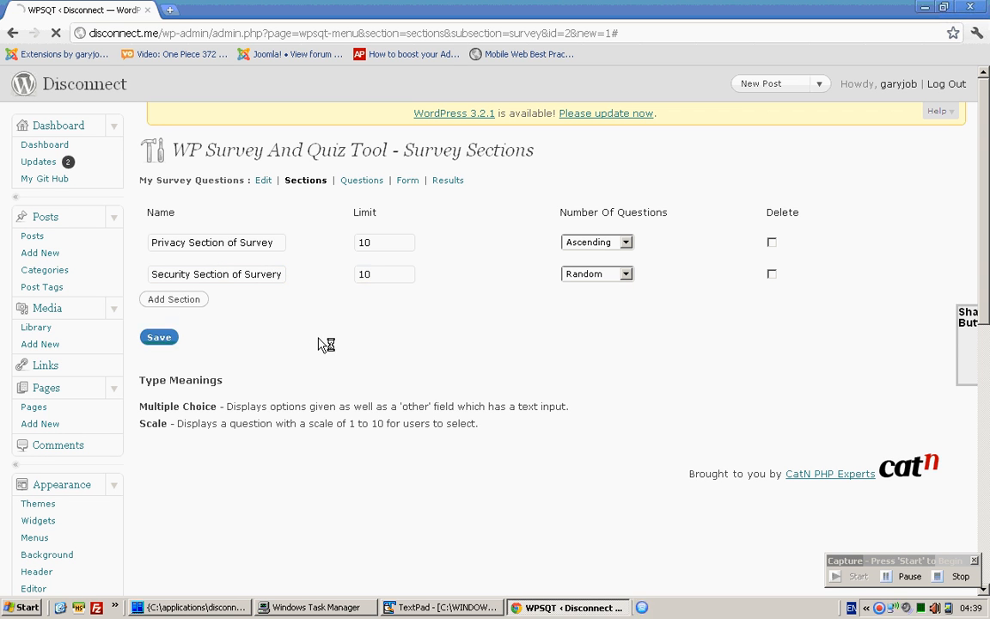
pyautogui.click(159, 337)
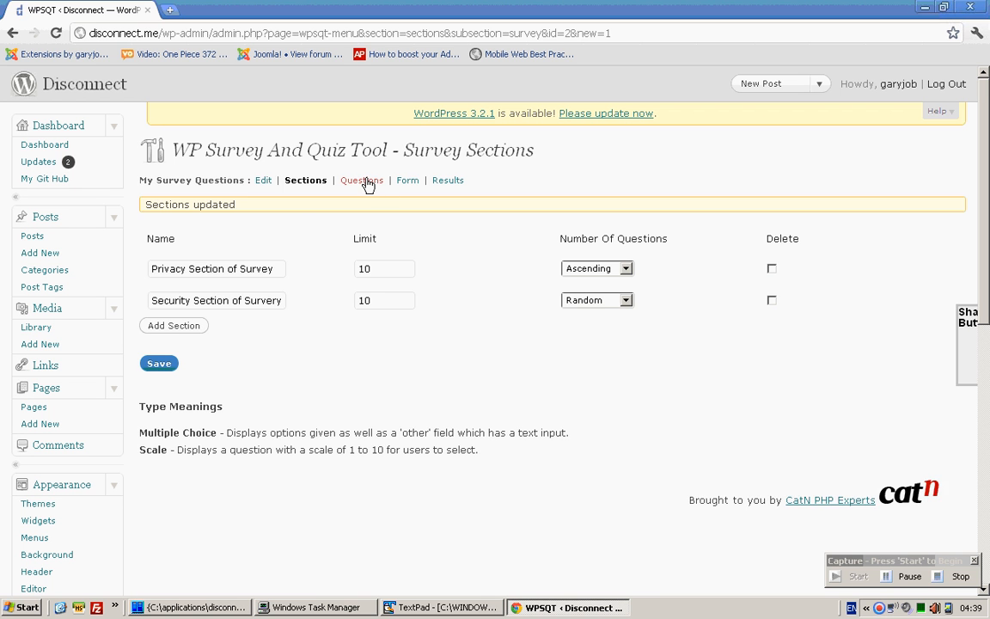
pyautogui.click(362, 180)
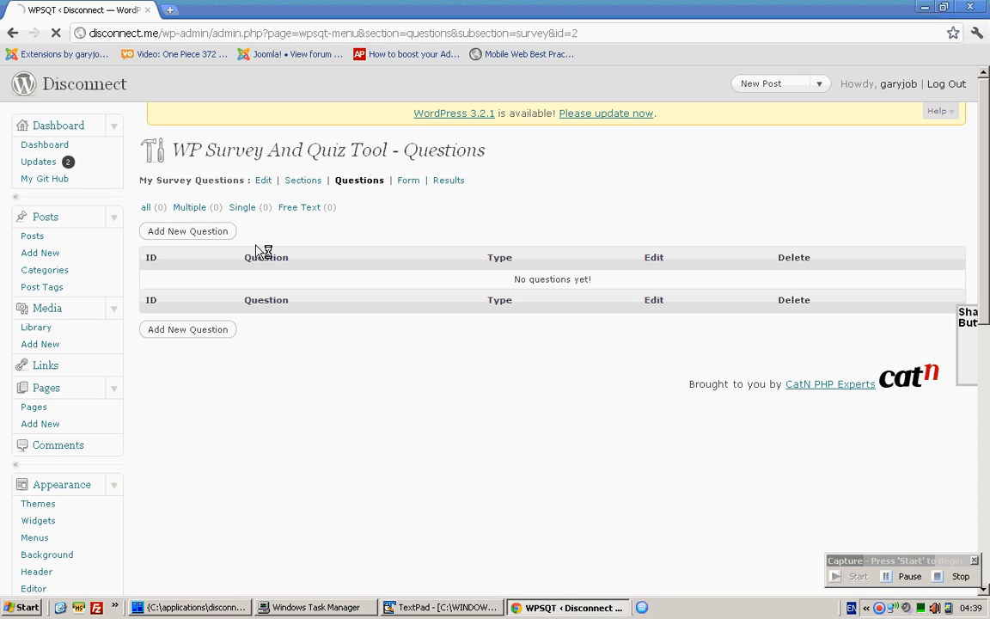
# - Add the 1-point multiple-choice question 'Do you like being tracked' with answers Yes and No
pyautogui.click(188, 230)
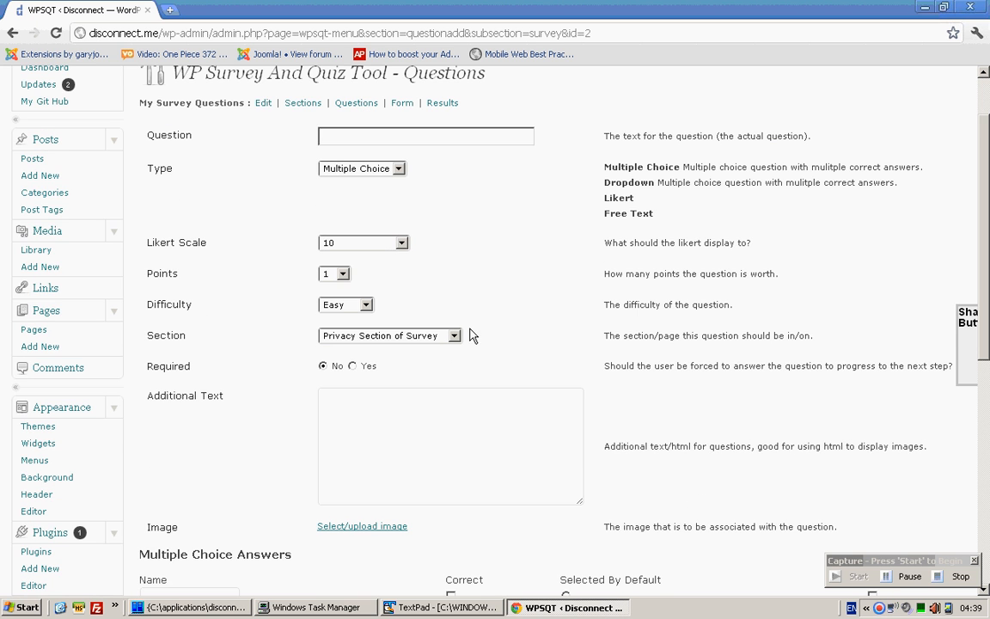
pyautogui.moveTo(498, 298)
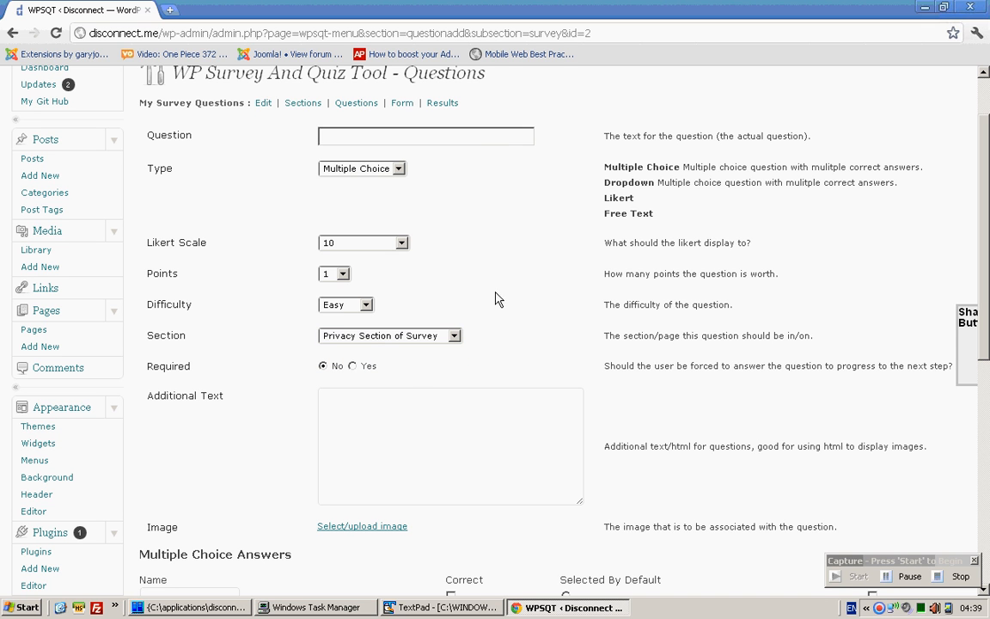
pyautogui.click(426, 135)
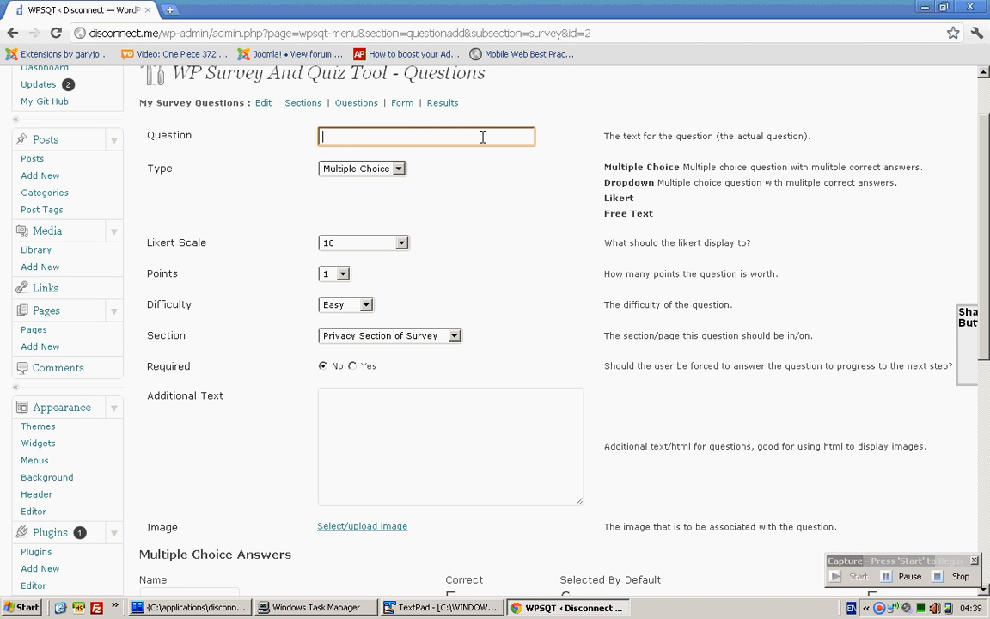
pyautogui.write('Do you like be')
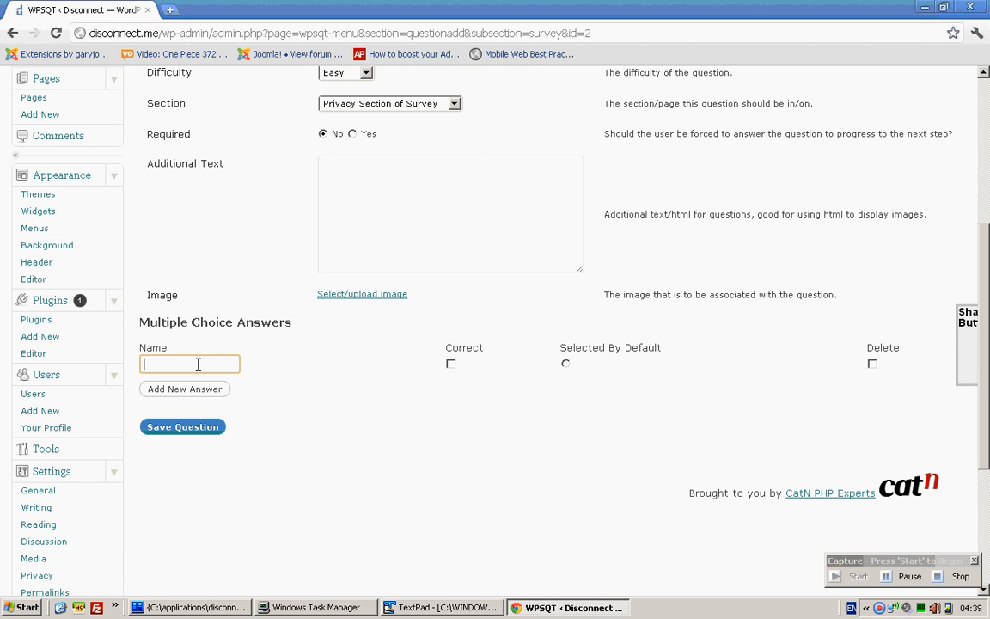
pyautogui.write('Yes')
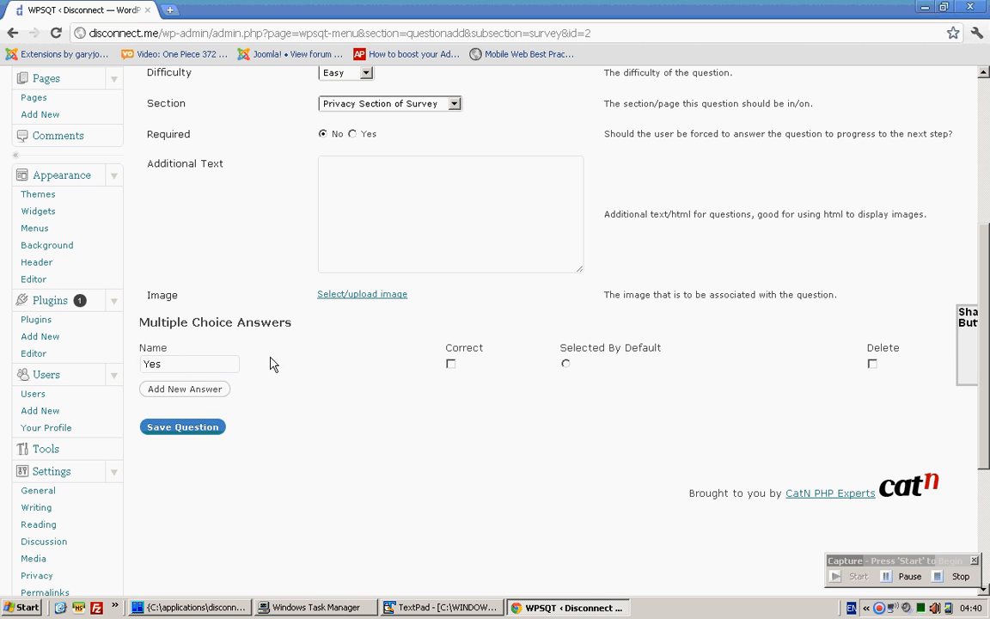
pyautogui.click(184, 388)
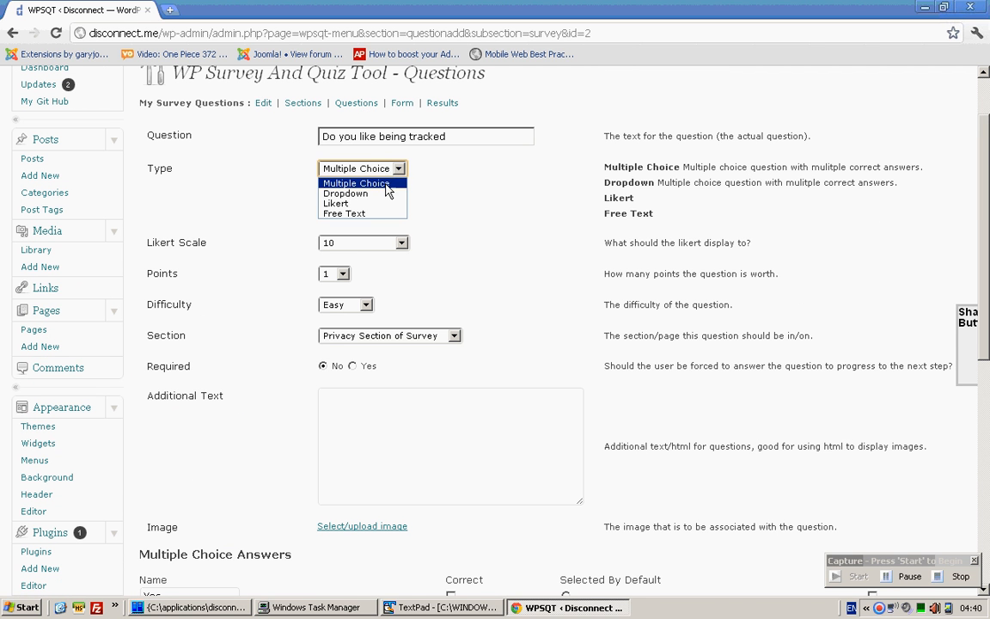
pyautogui.click(355, 183)
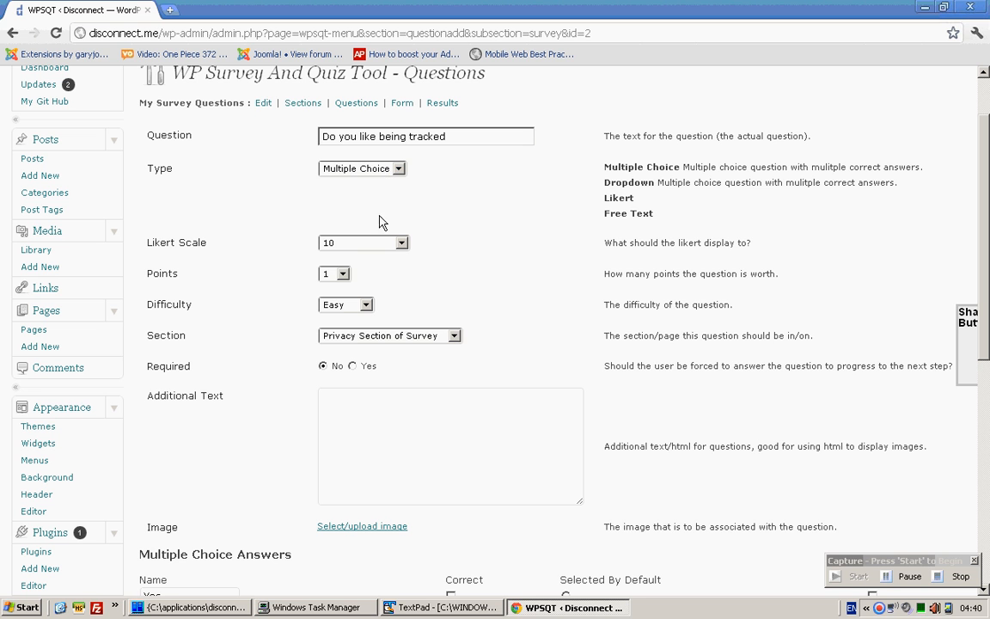
pyautogui.click(334, 274)
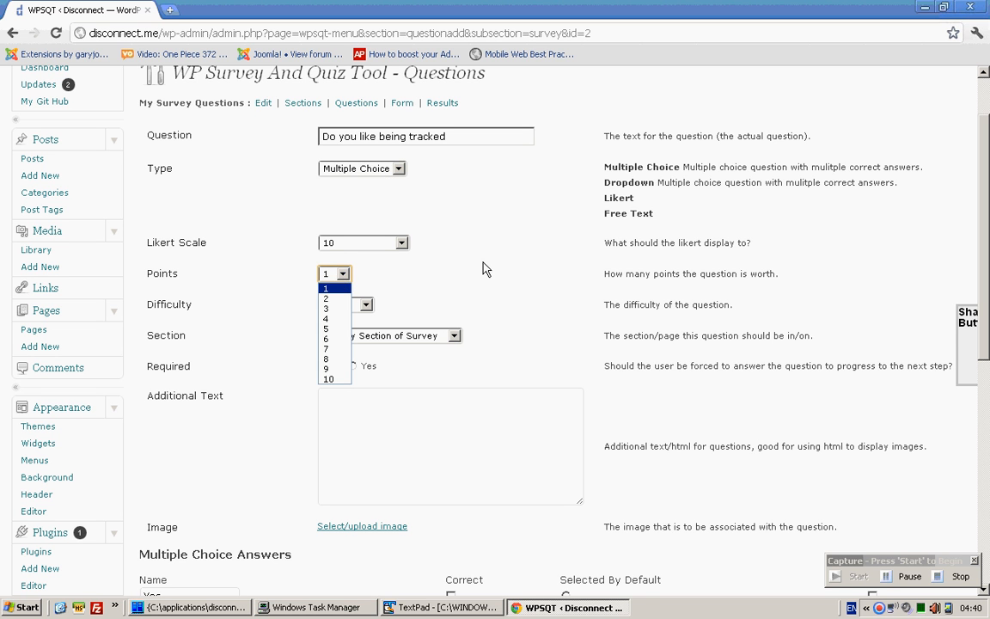
pyautogui.click(327, 288)
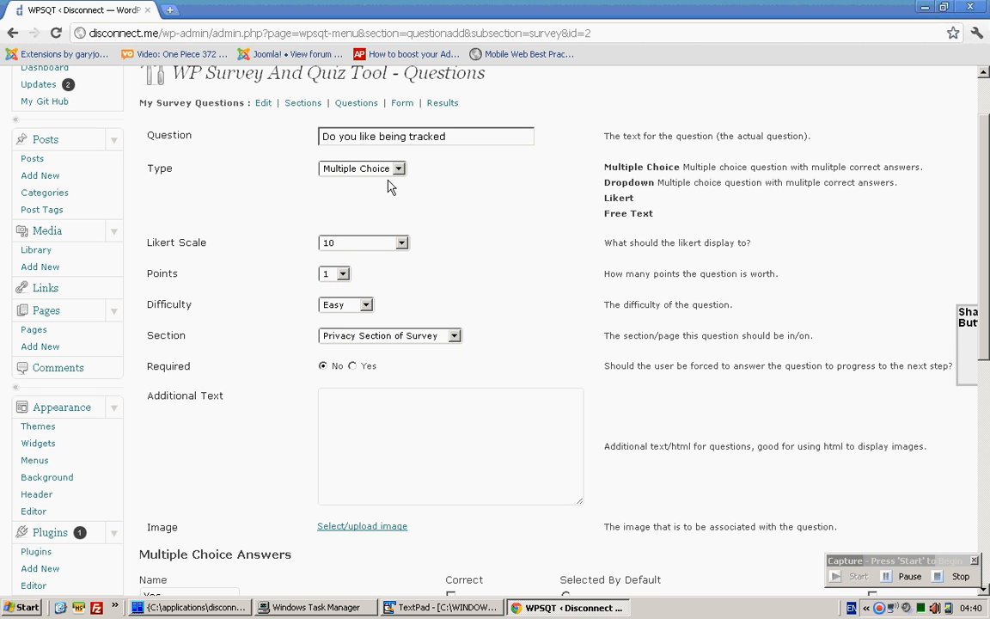
pyautogui.moveTo(454, 194)
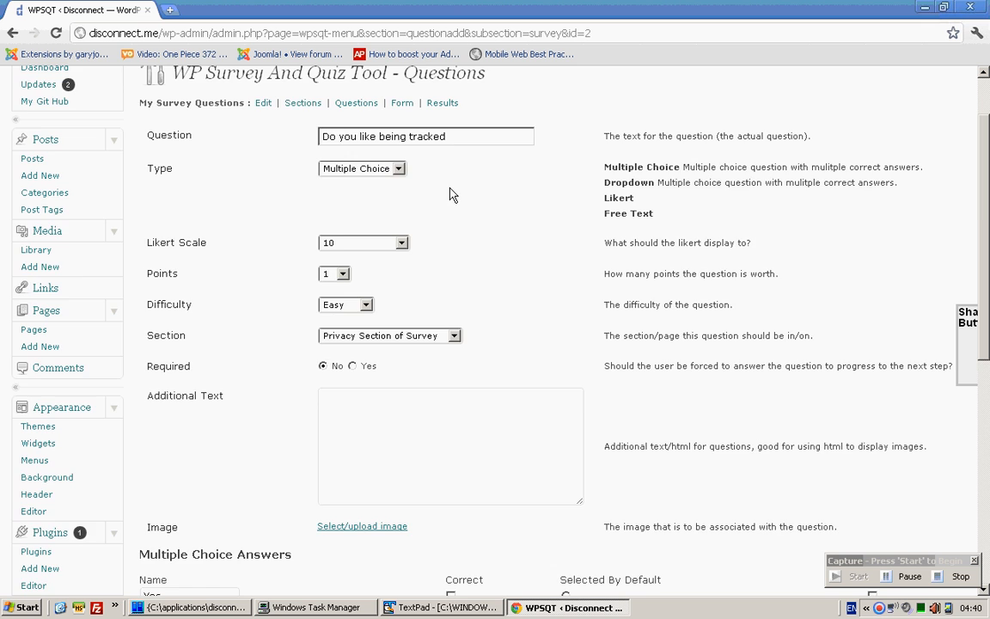
pyautogui.scroll(-3)
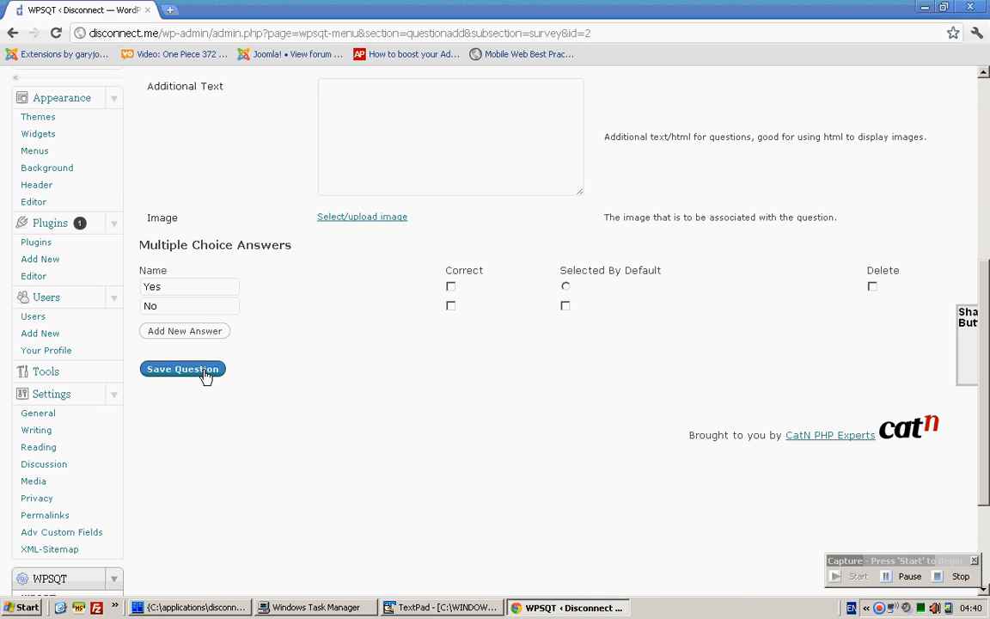
pyautogui.click(182, 370)
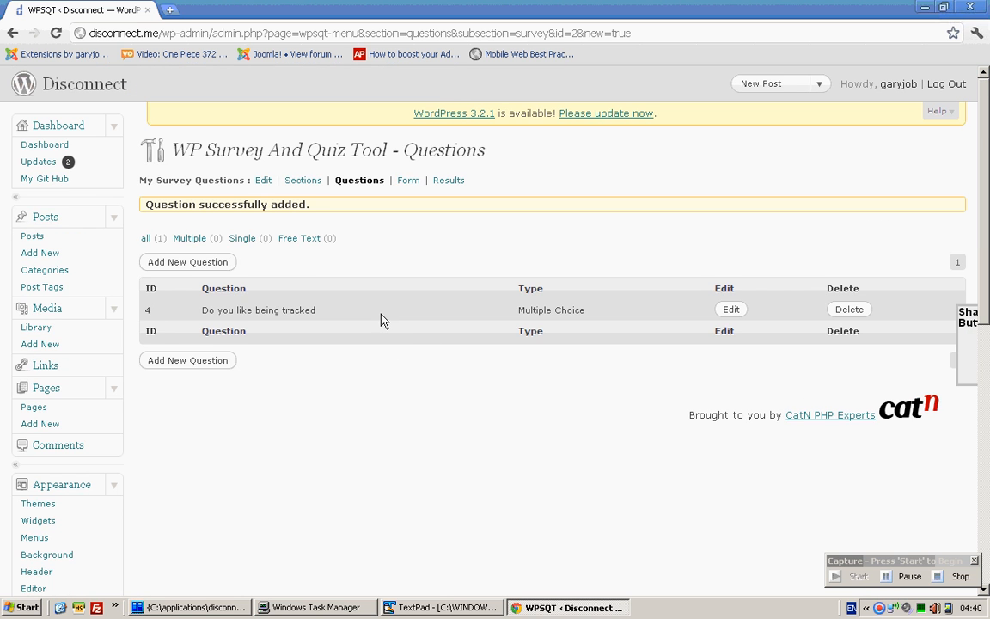
# - Open another new question form and begin typing 'Do you like sur...' as its text
pyautogui.click(188, 262)
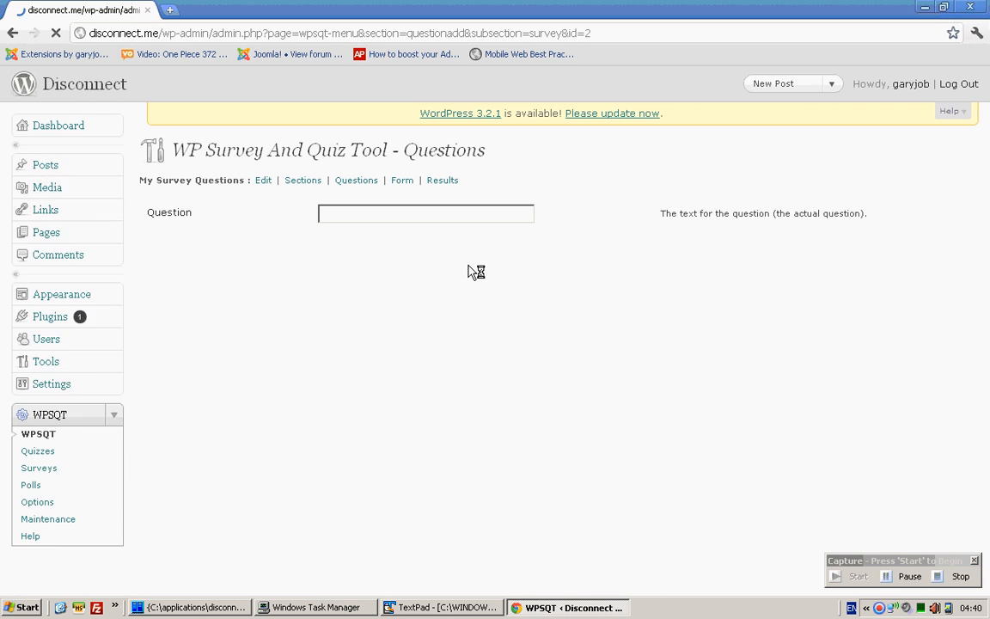
pyautogui.write('Do')
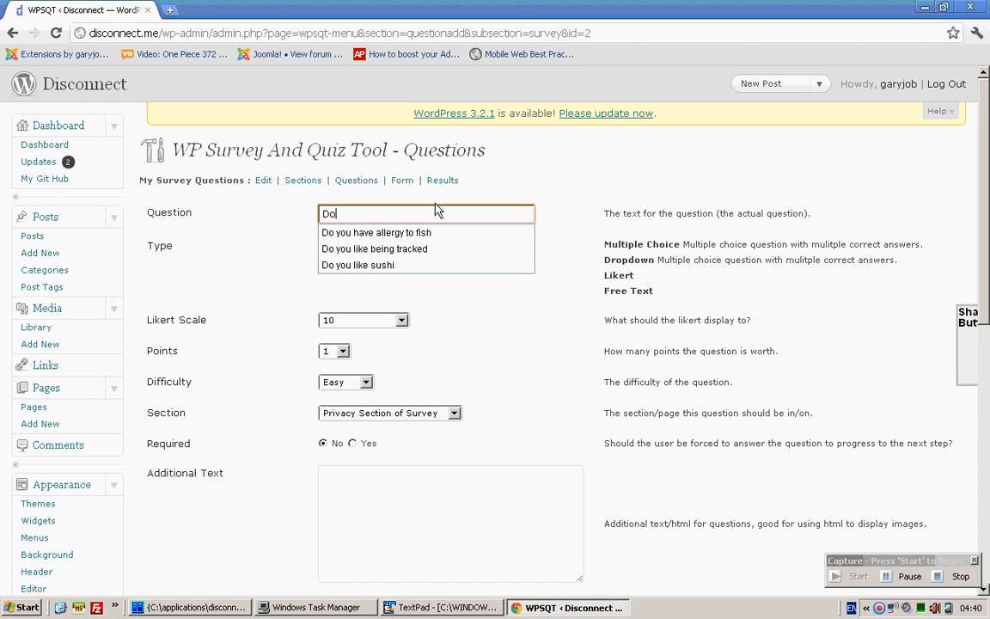
pyautogui.click(357, 265)
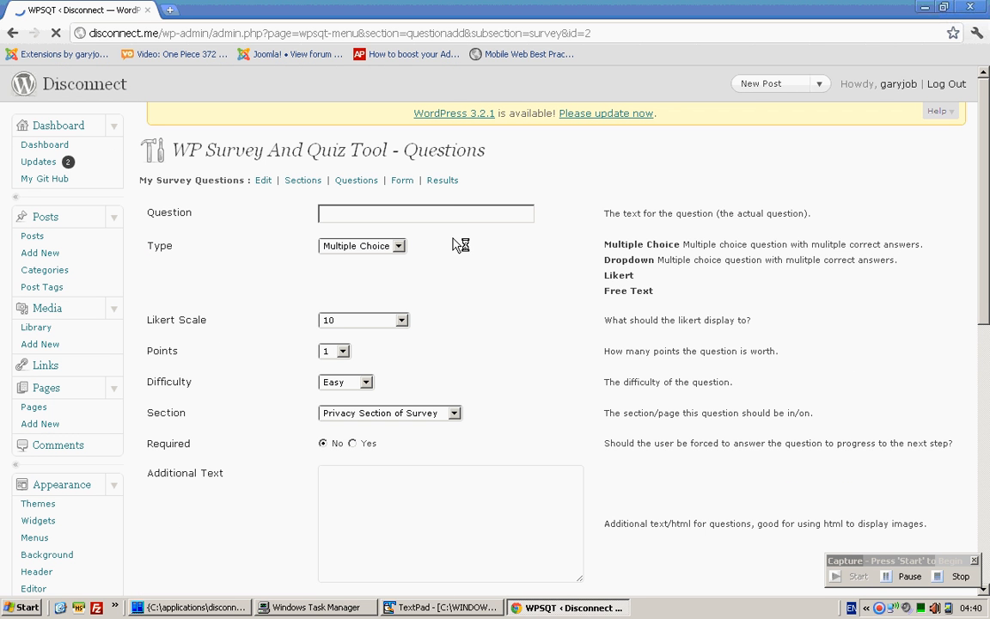
pyautogui.write('Do you like sur')
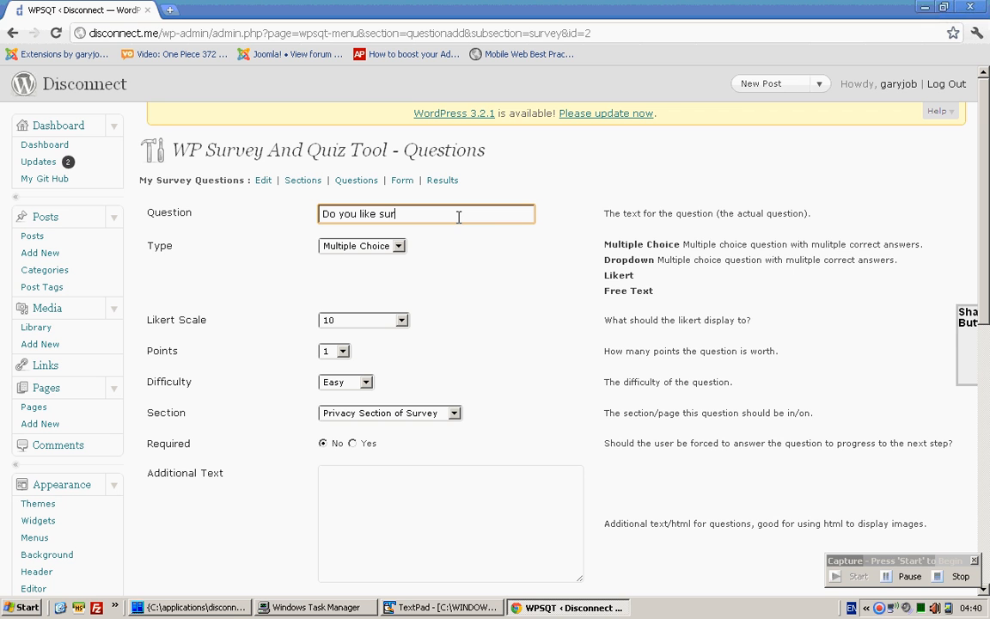
# - Save 'Do you like surfing the internet in phantom' as Free Text with hint 'Write something'
pyautogui.write('fing the internet')
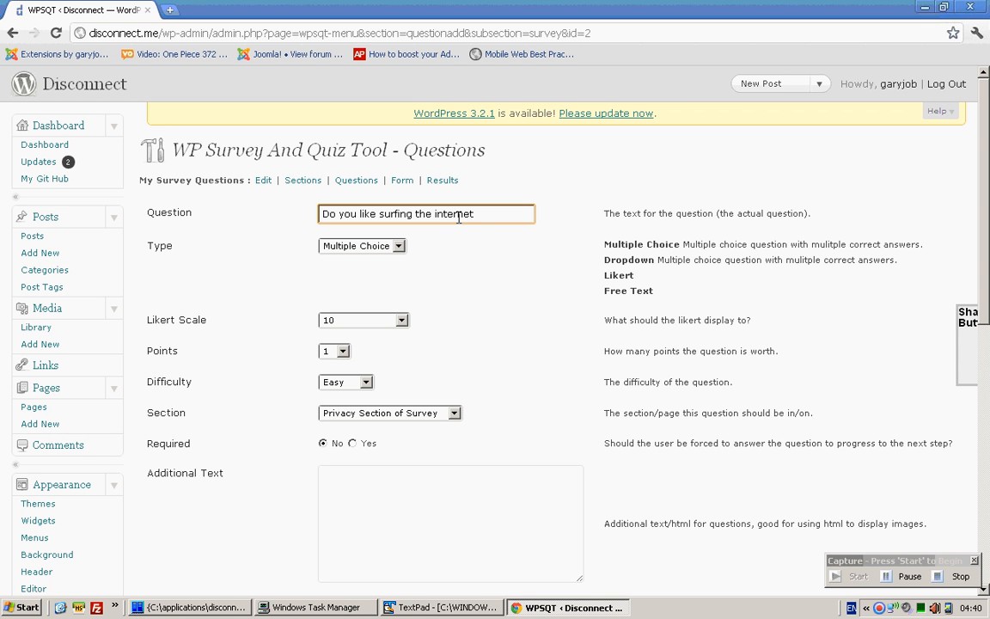
pyautogui.write('in phantom')
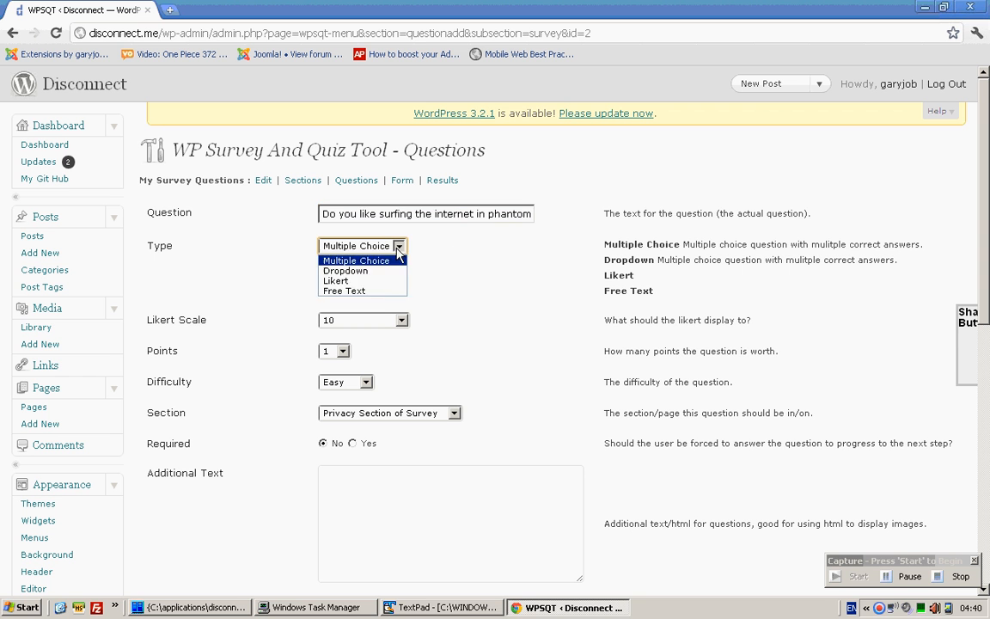
pyautogui.moveTo(343, 281)
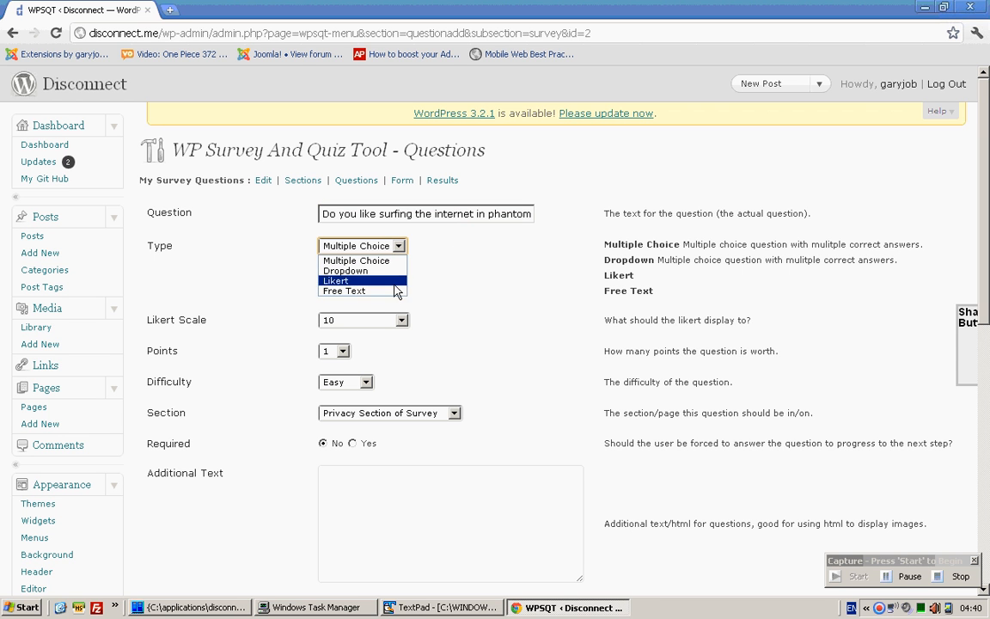
pyautogui.click(346, 270)
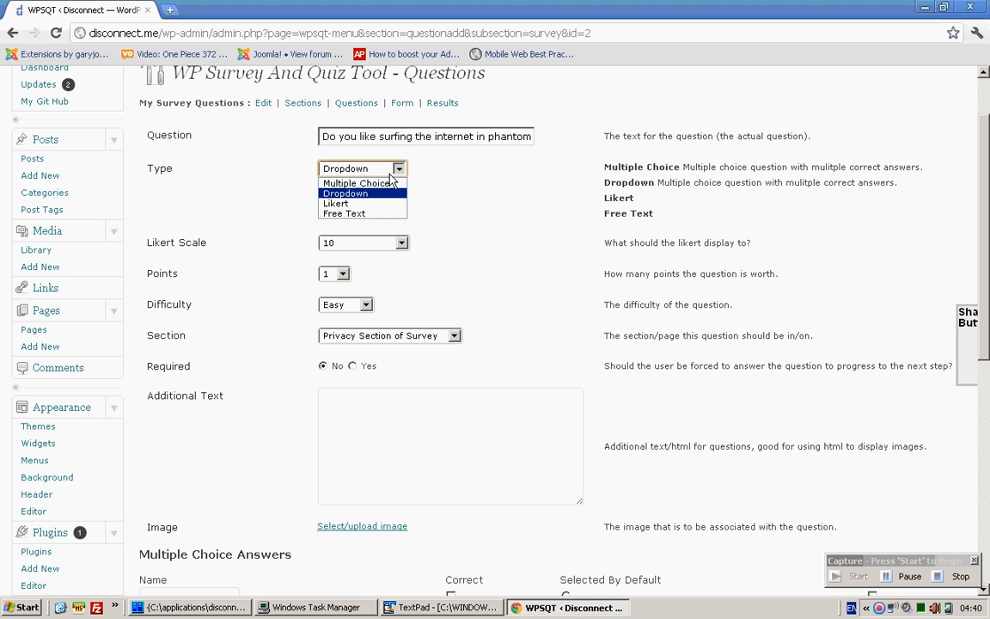
pyautogui.scroll(-3)
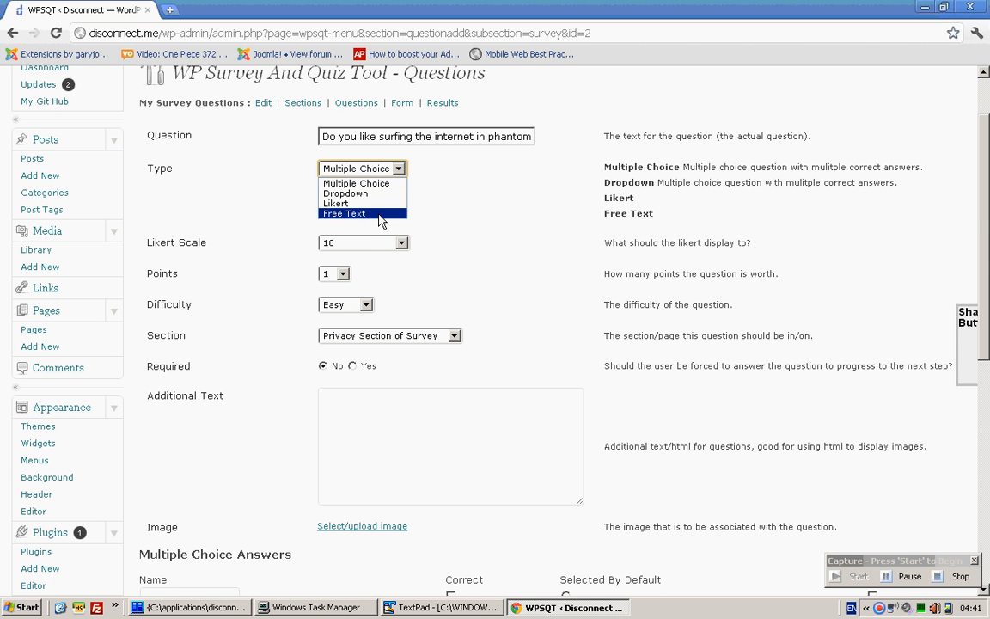
pyautogui.click(343, 213)
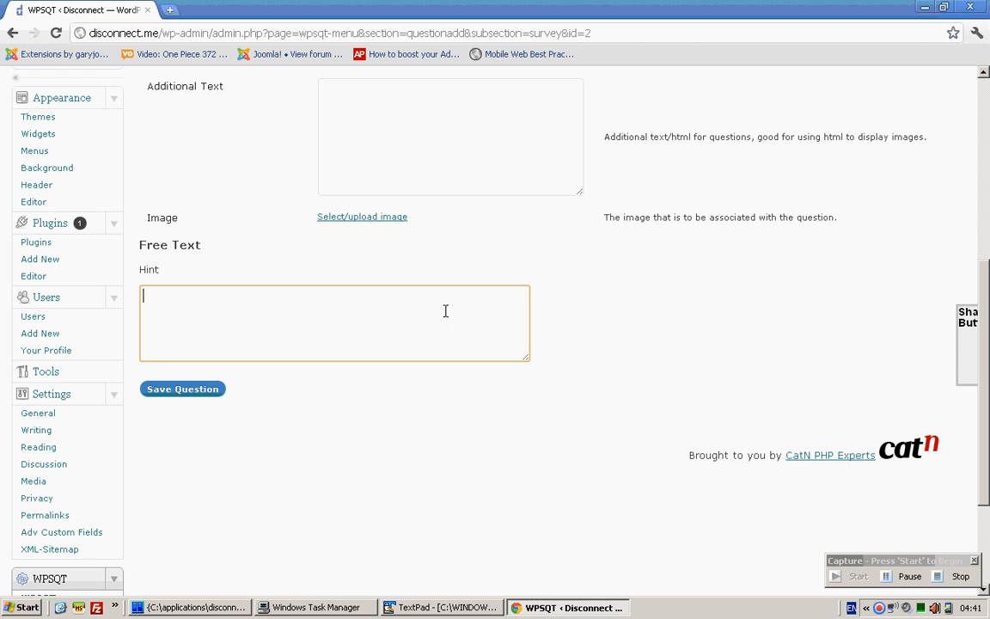
pyautogui.write('Write')
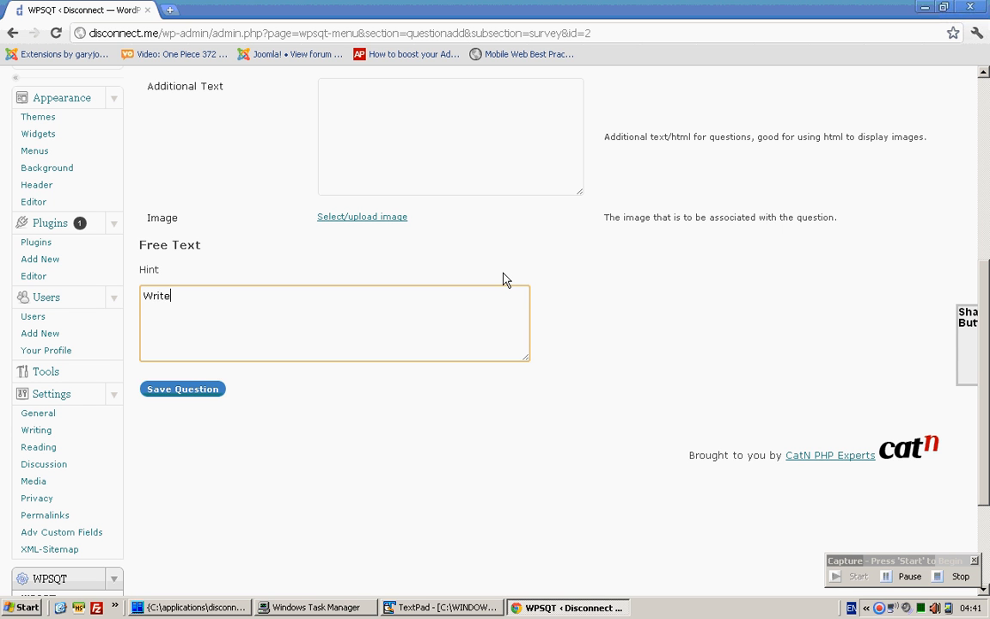
pyautogui.write('something')
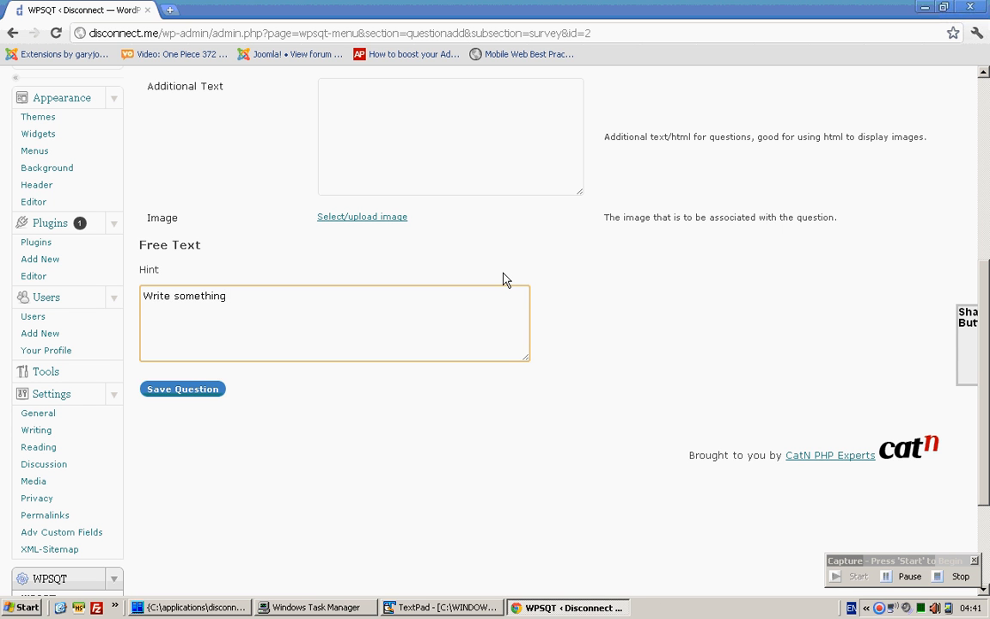
pyautogui.click(182, 389)
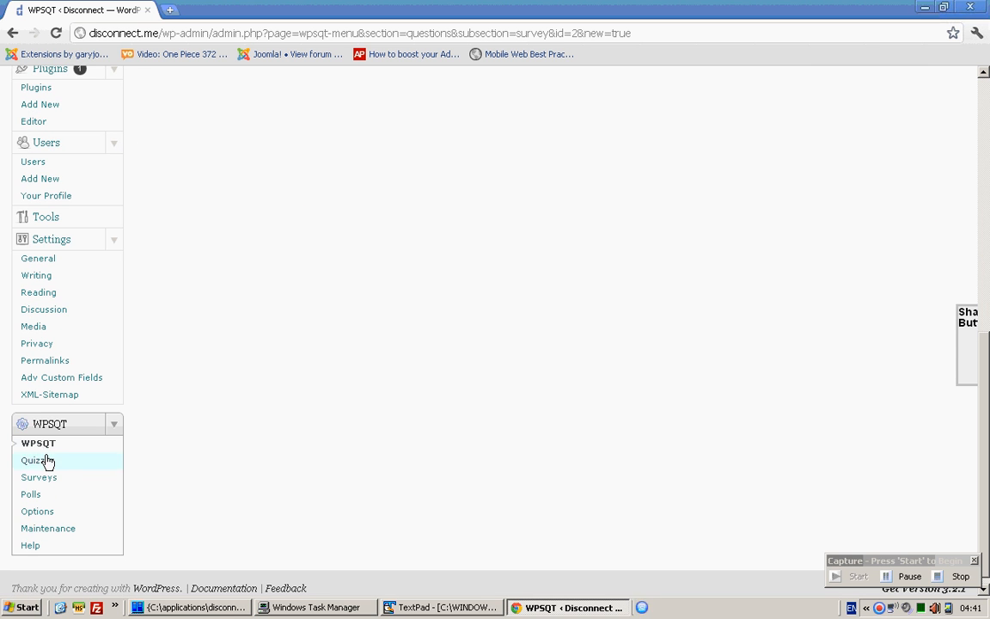
# - Visit WPSQT Surveys, then open the Pages list showing the draft Survey page
pyautogui.click(38, 477)
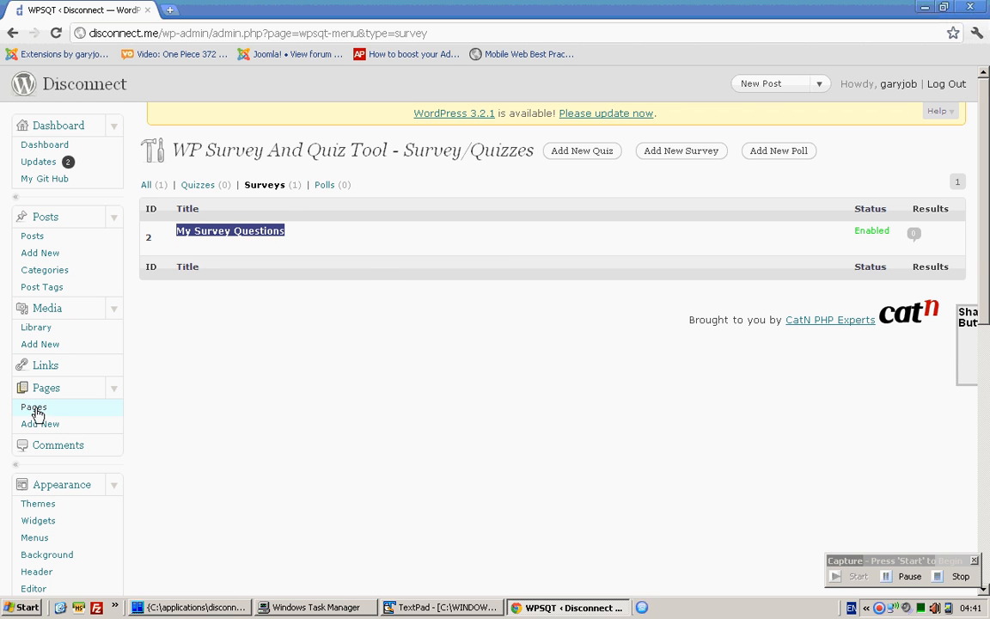
pyautogui.click(32, 407)
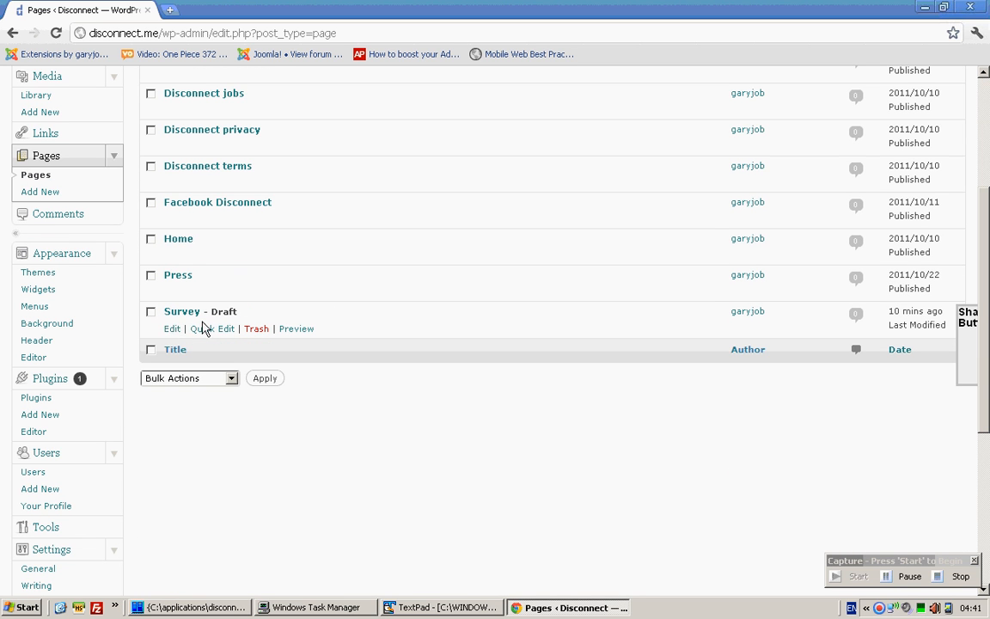
pyautogui.moveTo(223, 324)
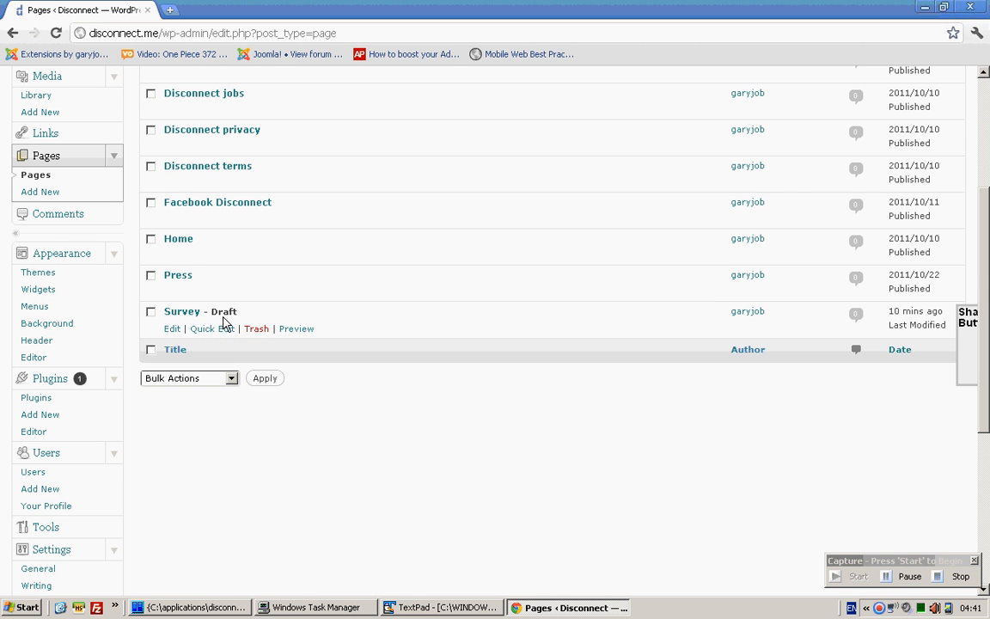
# - Edit the Survey page, change its shortcode name to 'My Survey Questions', and save the draft
pyautogui.click(171, 328)
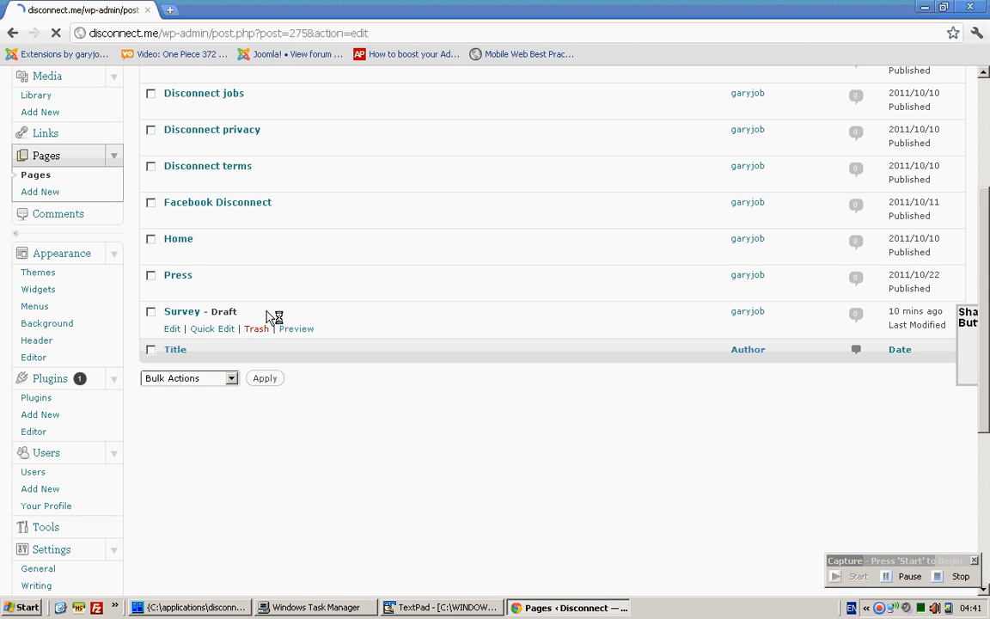
pyautogui.click(171, 328)
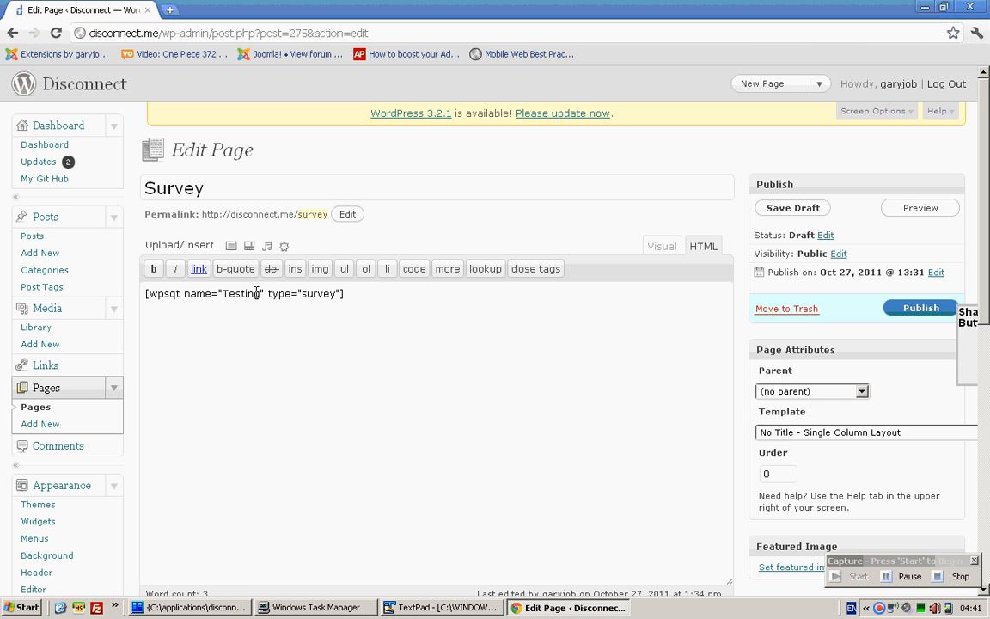
pyautogui.write('My Survey Questions')
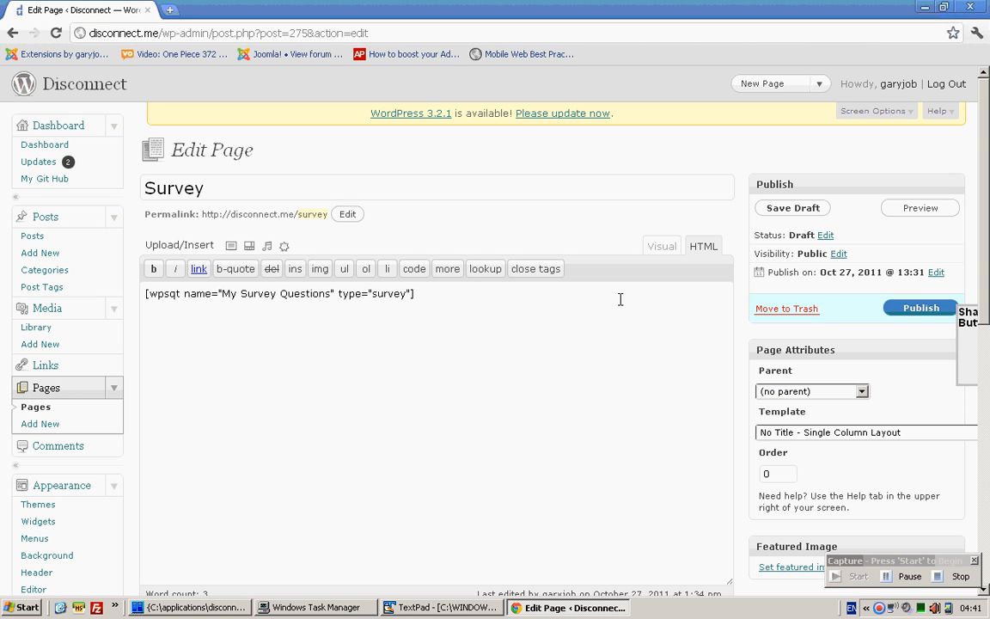
pyautogui.click(793, 207)
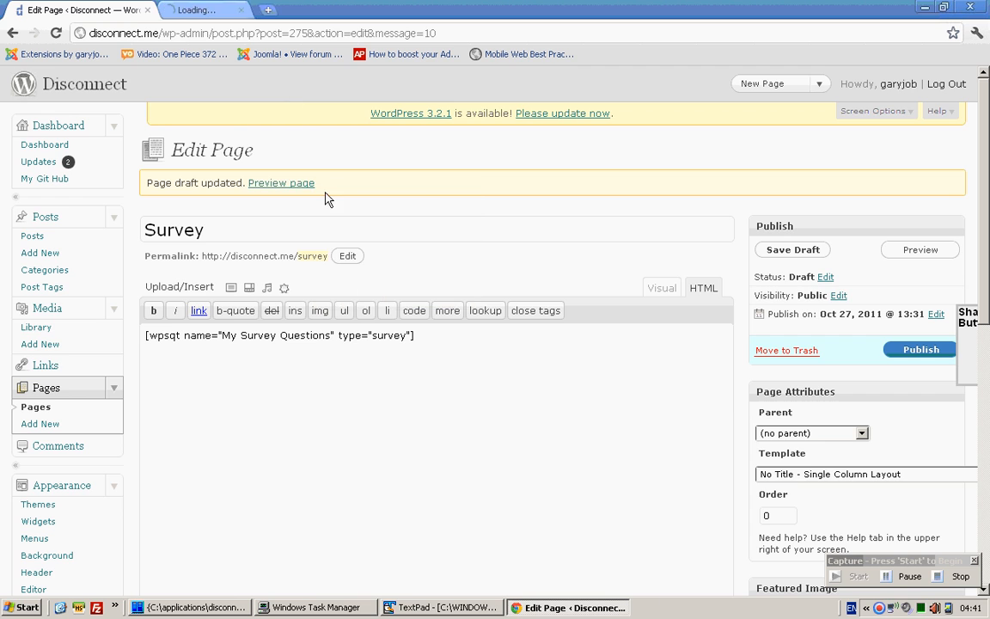
# - Preview the Survey page, switch its template to Default Template, and preview again
pyautogui.click(281, 182)
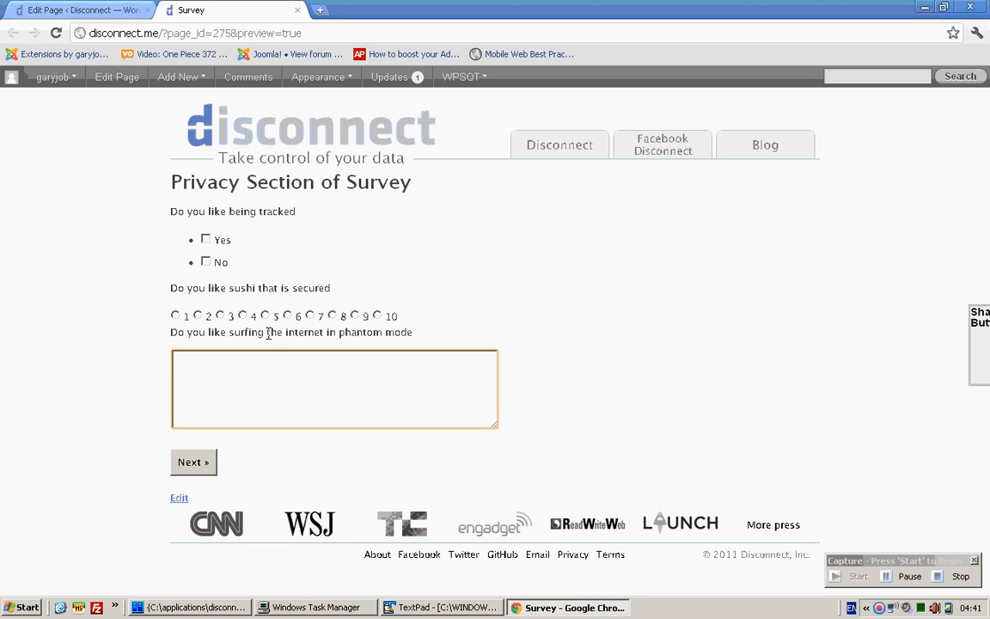
pyautogui.click(77, 10)
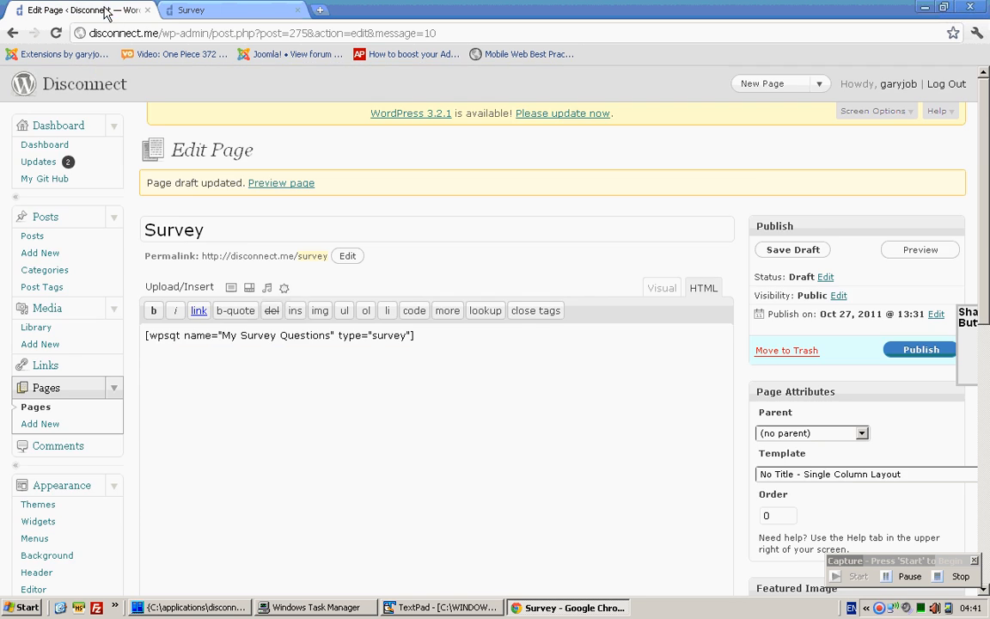
pyautogui.scroll(-3)
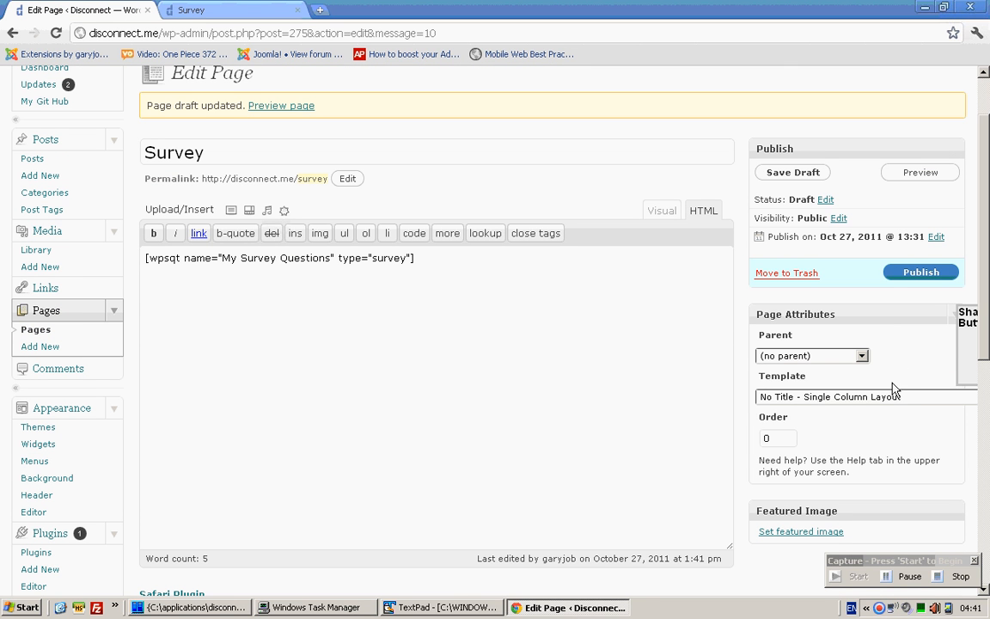
pyautogui.click(863, 396)
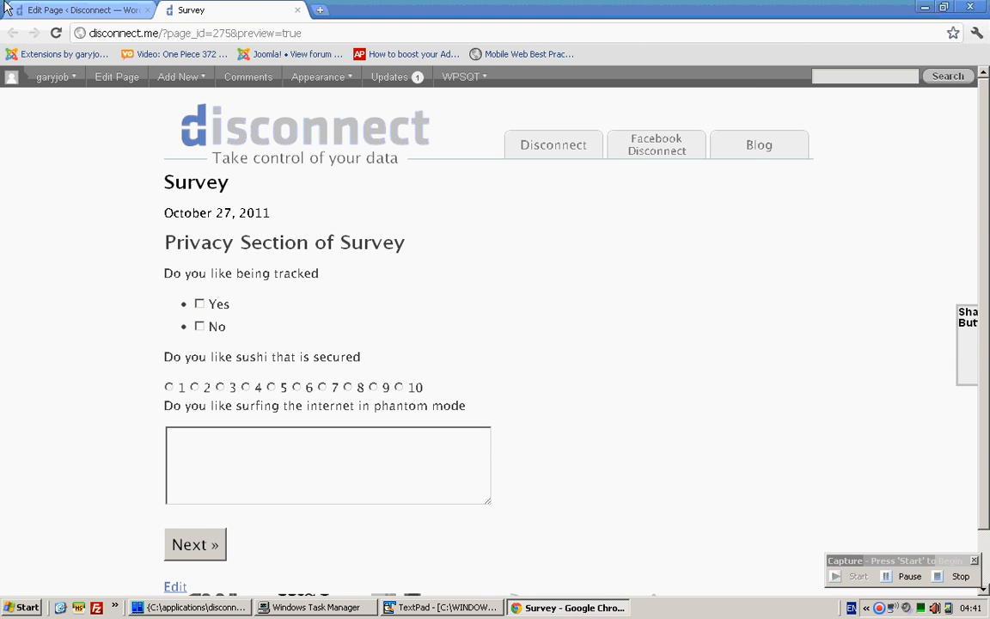
pyautogui.click(86, 11)
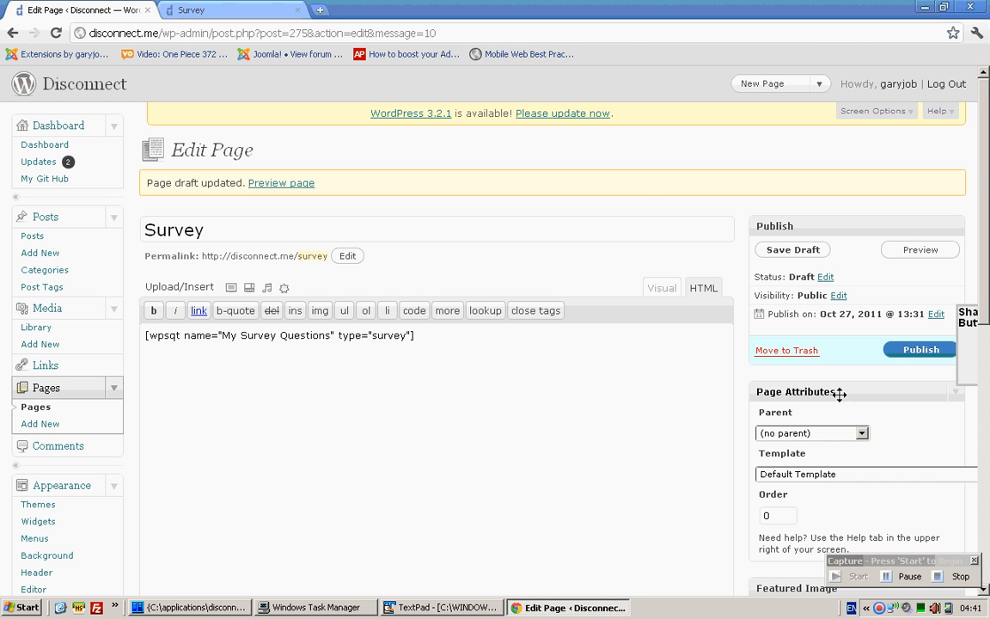